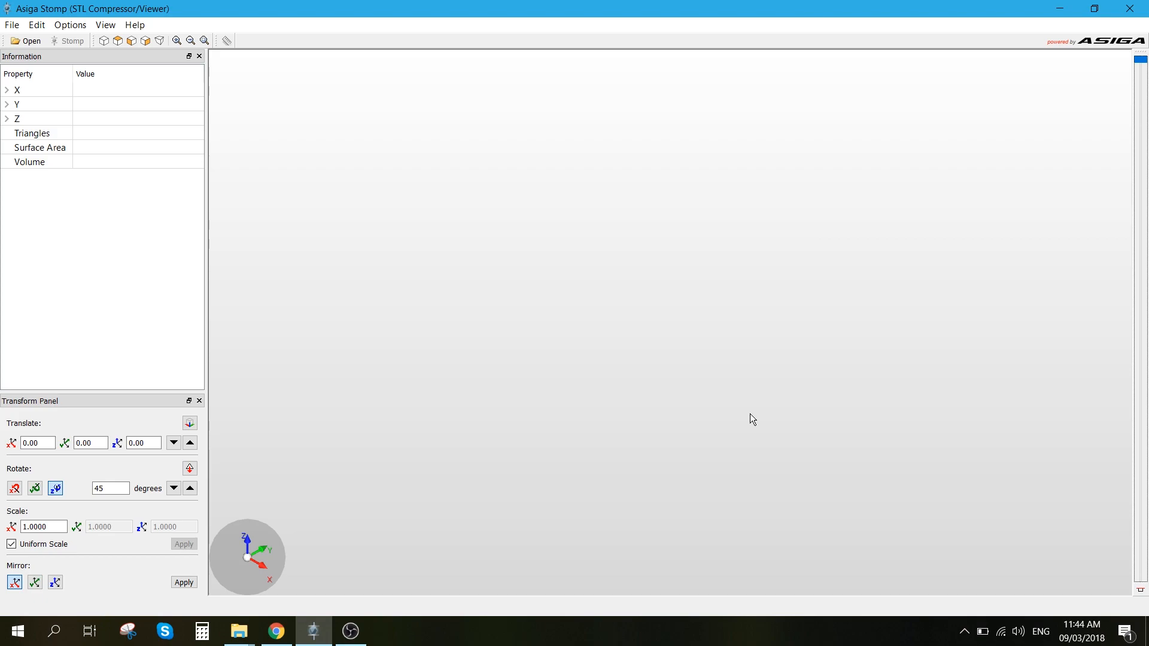
pyautogui.moveTo(441, 483)
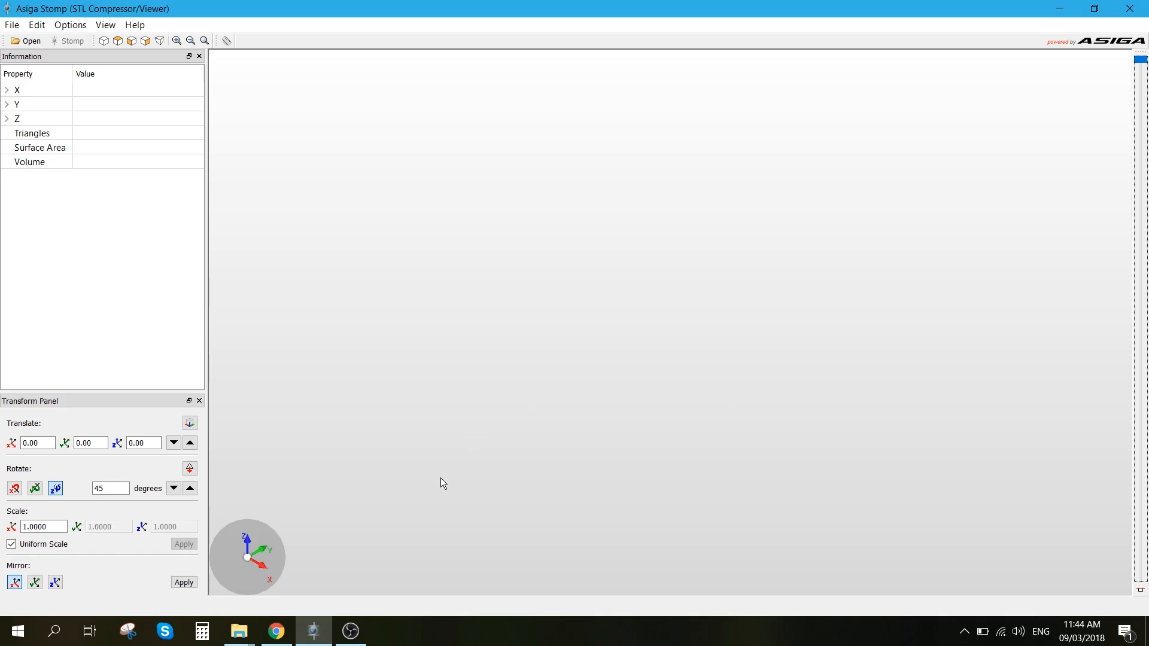
# - Scroll the Asiga Software page to Stomp's free Windows and Mac downloads, then return to Stomp
pyautogui.click(275, 630)
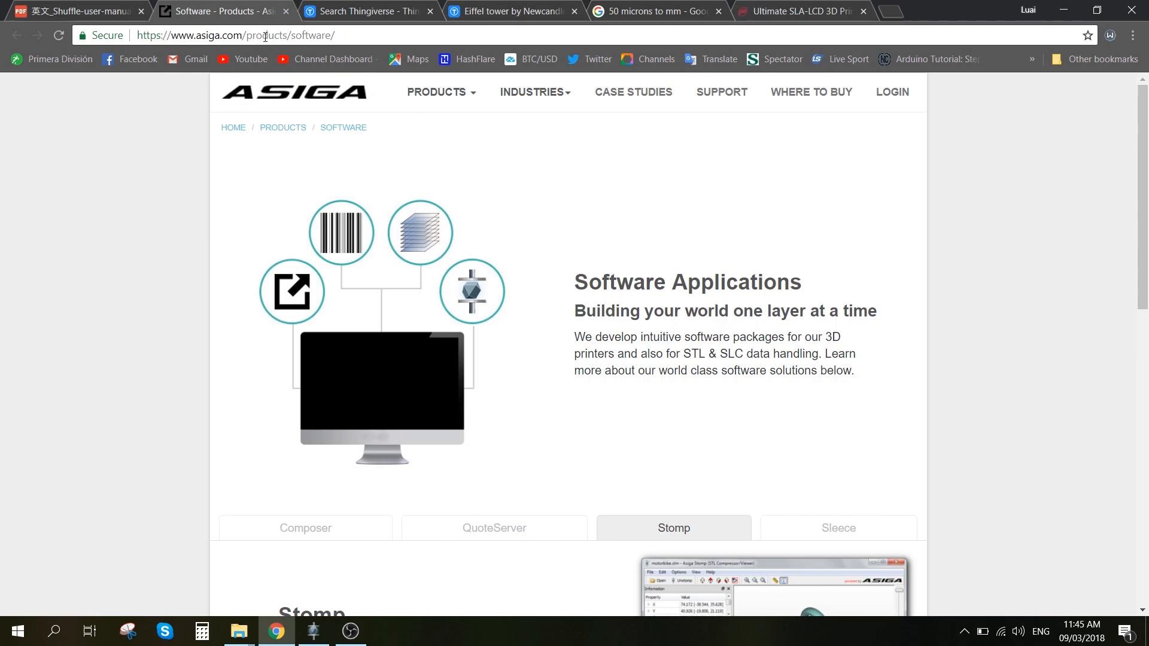
pyautogui.scroll(-3)
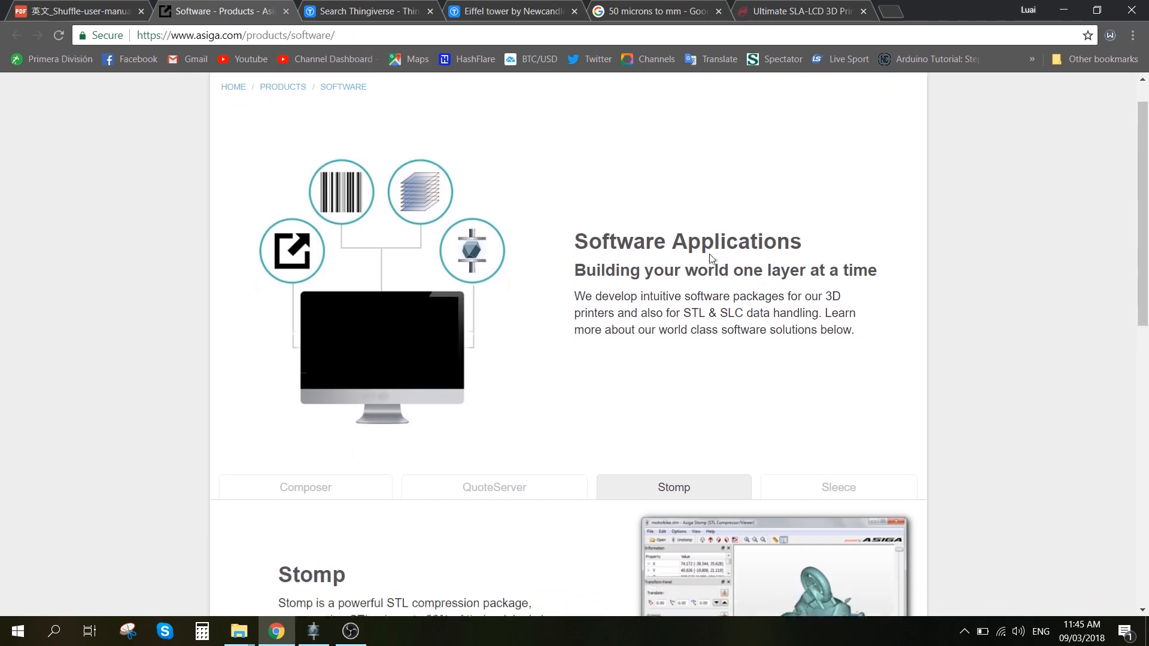
pyautogui.scroll(-3)
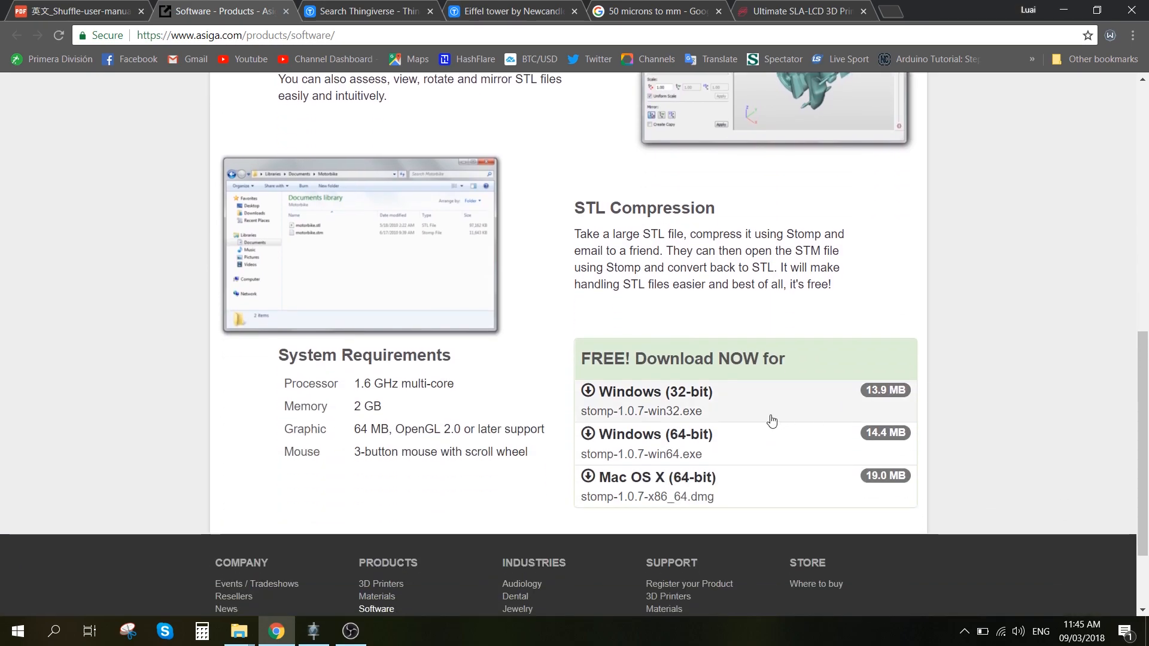
pyautogui.moveTo(752, 443)
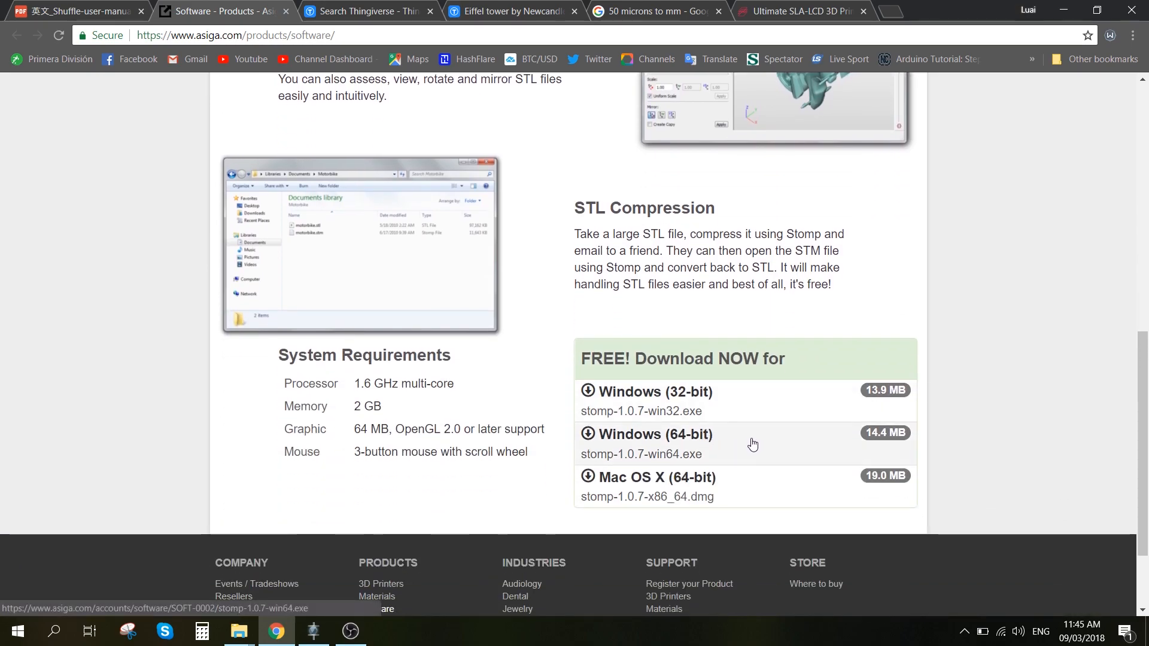
pyautogui.moveTo(741, 408)
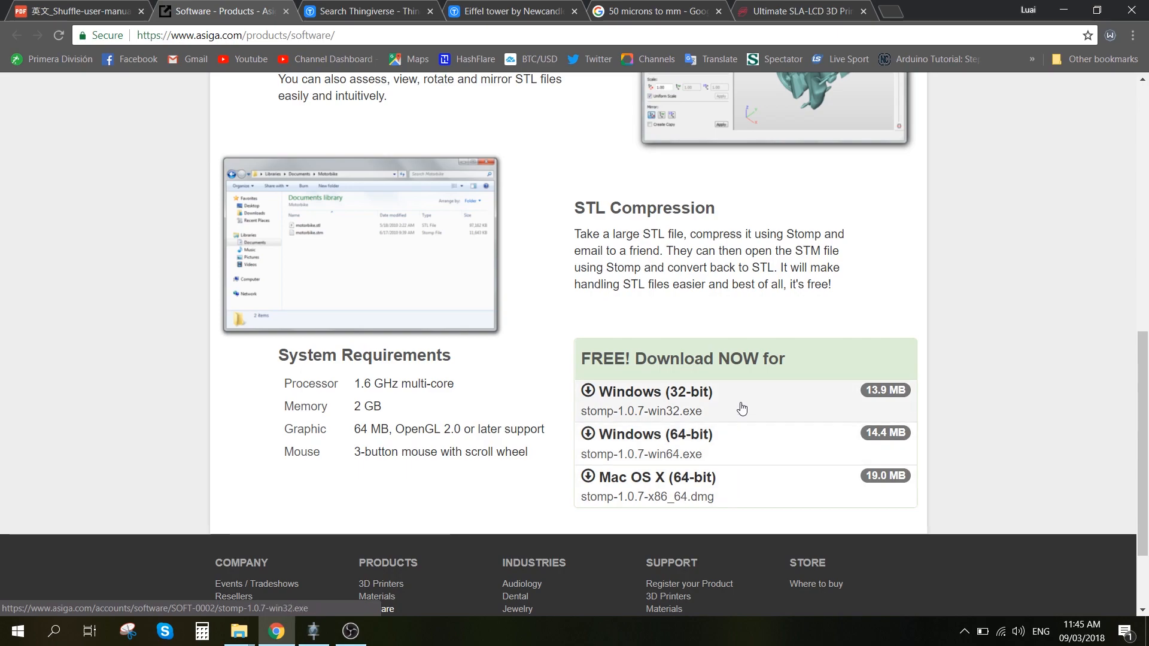
pyautogui.moveTo(776, 446)
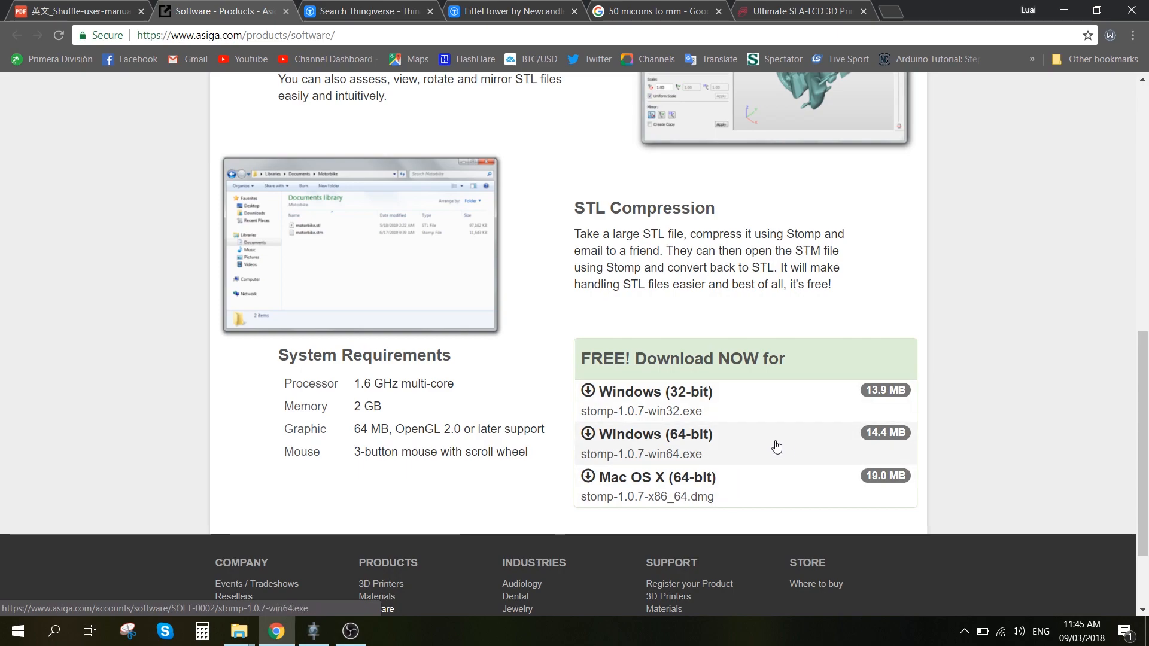
pyautogui.click(313, 636)
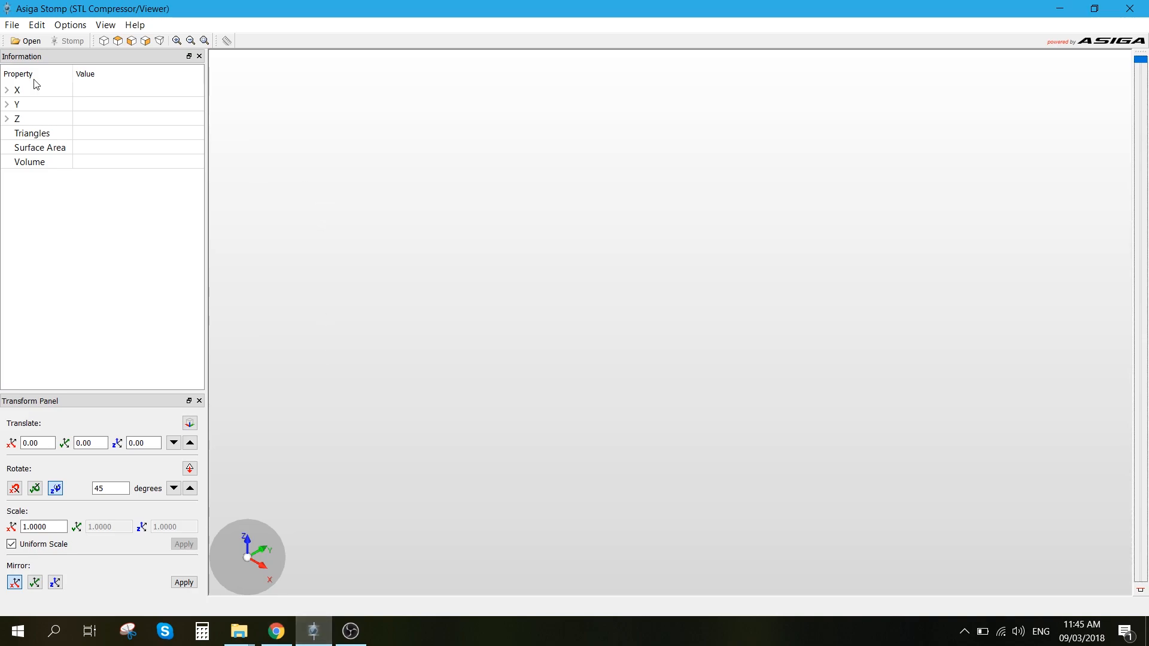
pyautogui.moveTo(613, 315)
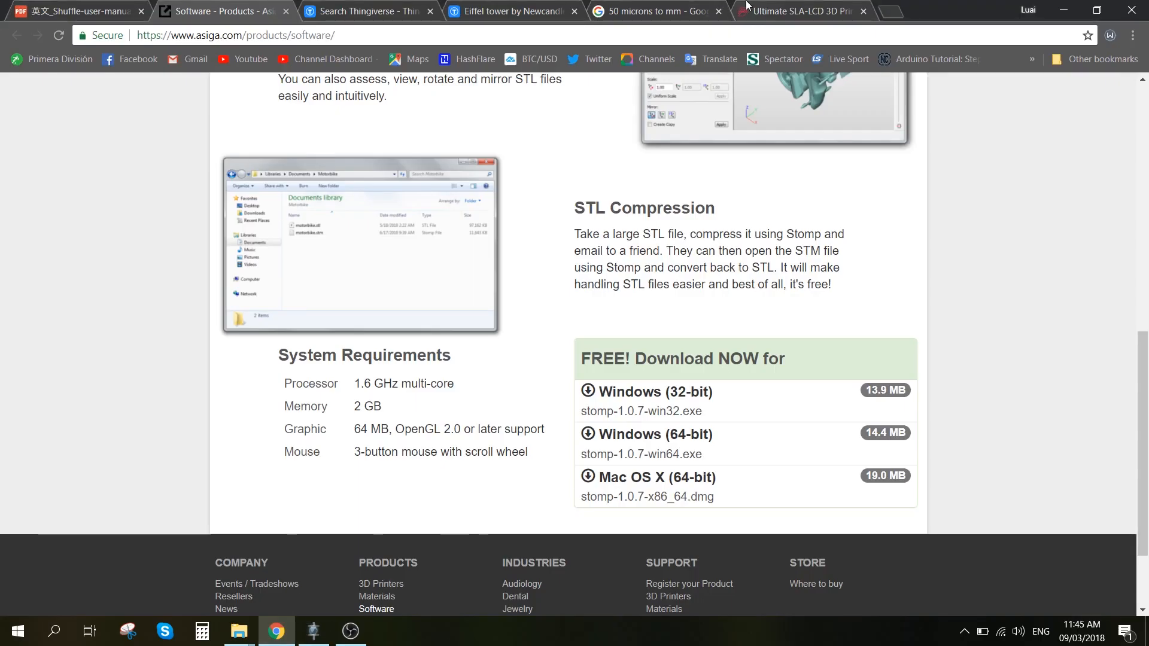
# - Switch to the 'Eiffel tower by Newcandle' Thingiverse tab showing its downloadable files
pyautogui.click(513, 11)
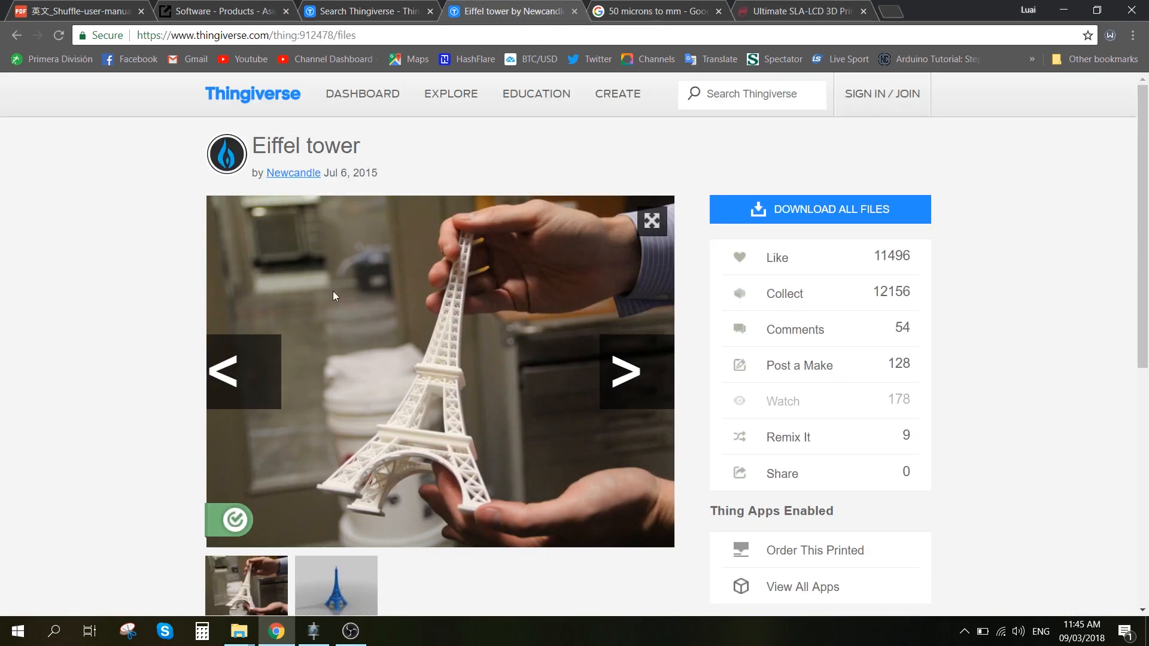
pyautogui.moveTo(503, 415)
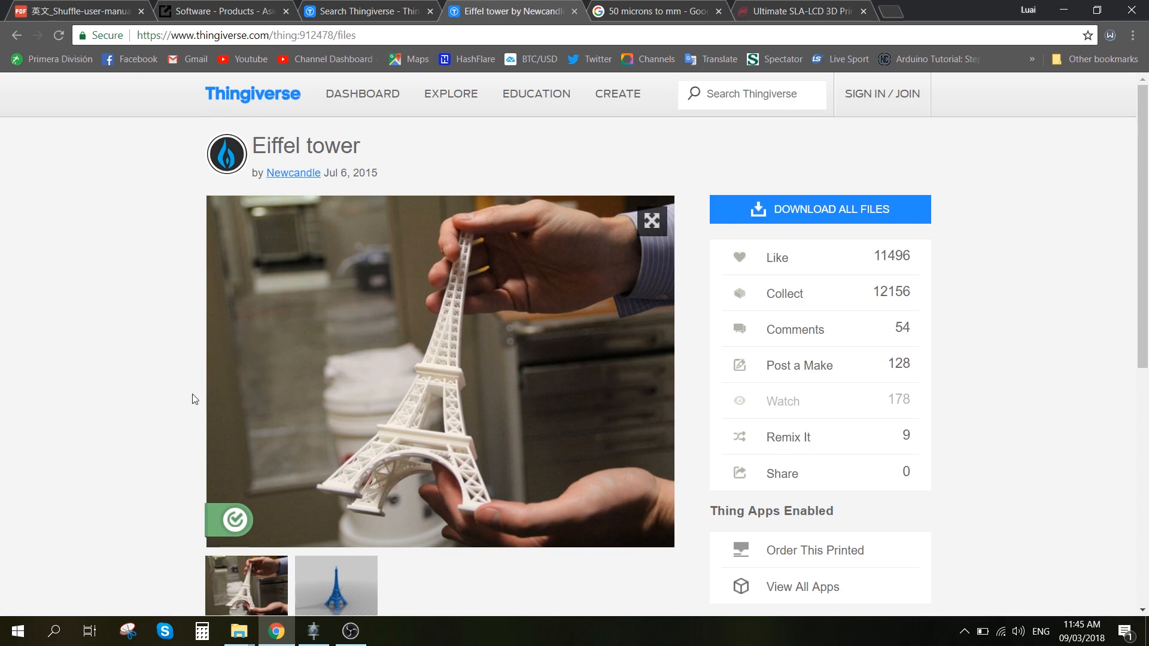
# - Open EiffelTower_fixed (1) from Downloads > Eiffel in Stomp
pyautogui.click(313, 629)
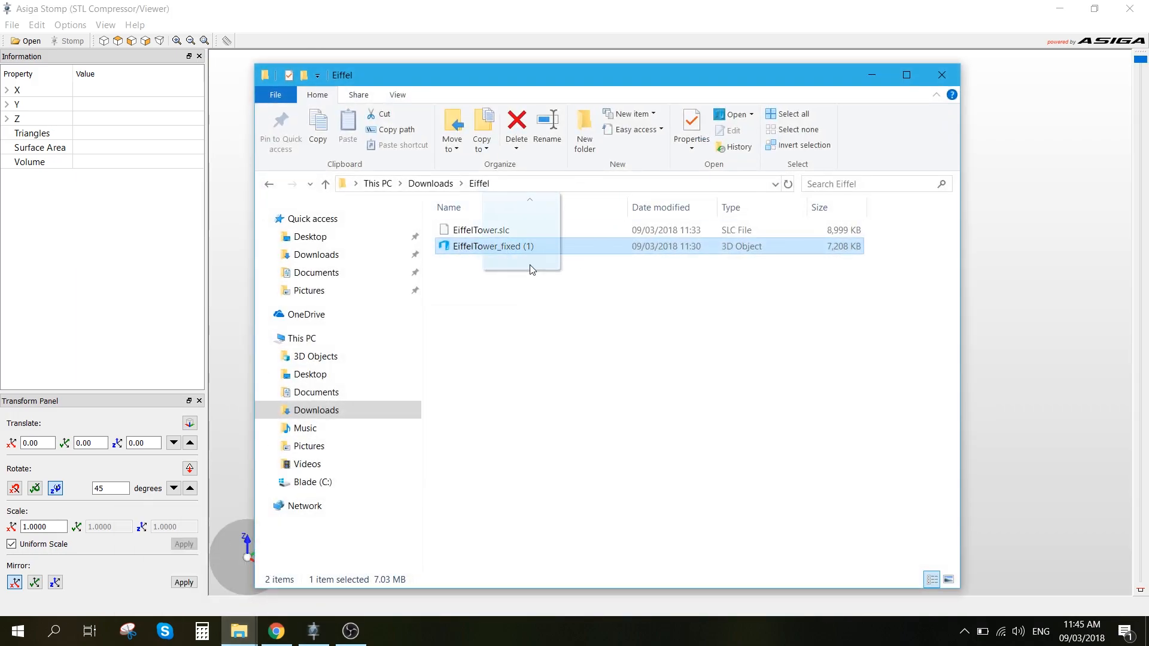
pyautogui.doubleClick(493, 245)
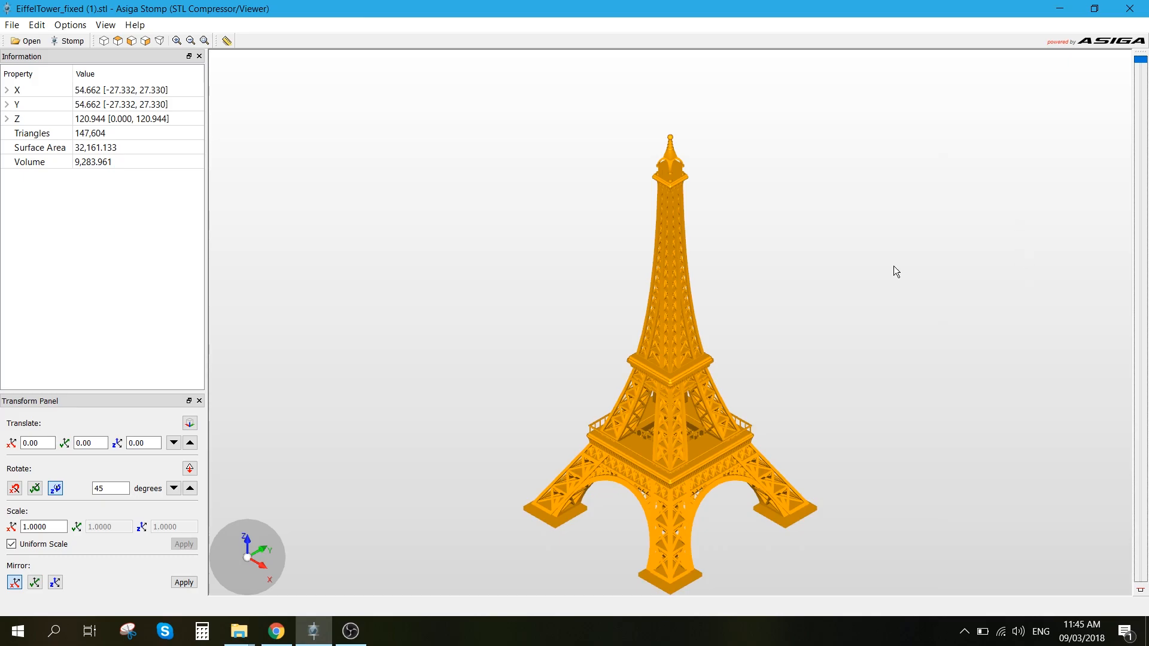
pyautogui.moveTo(910, 307)
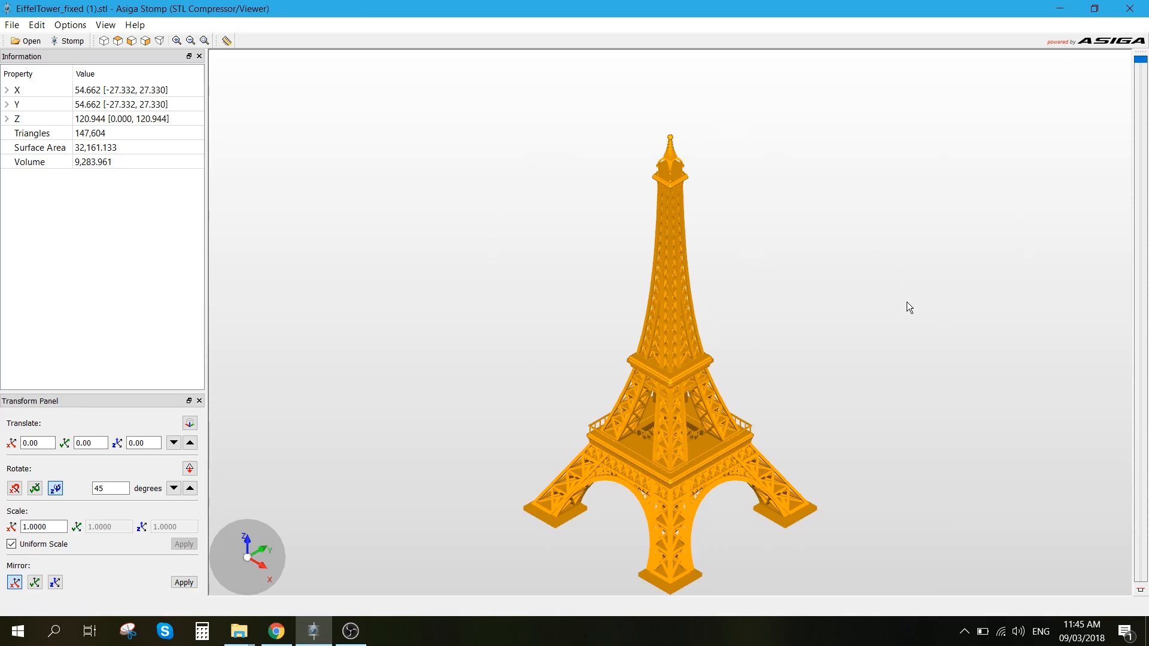
pyautogui.moveTo(89, 127)
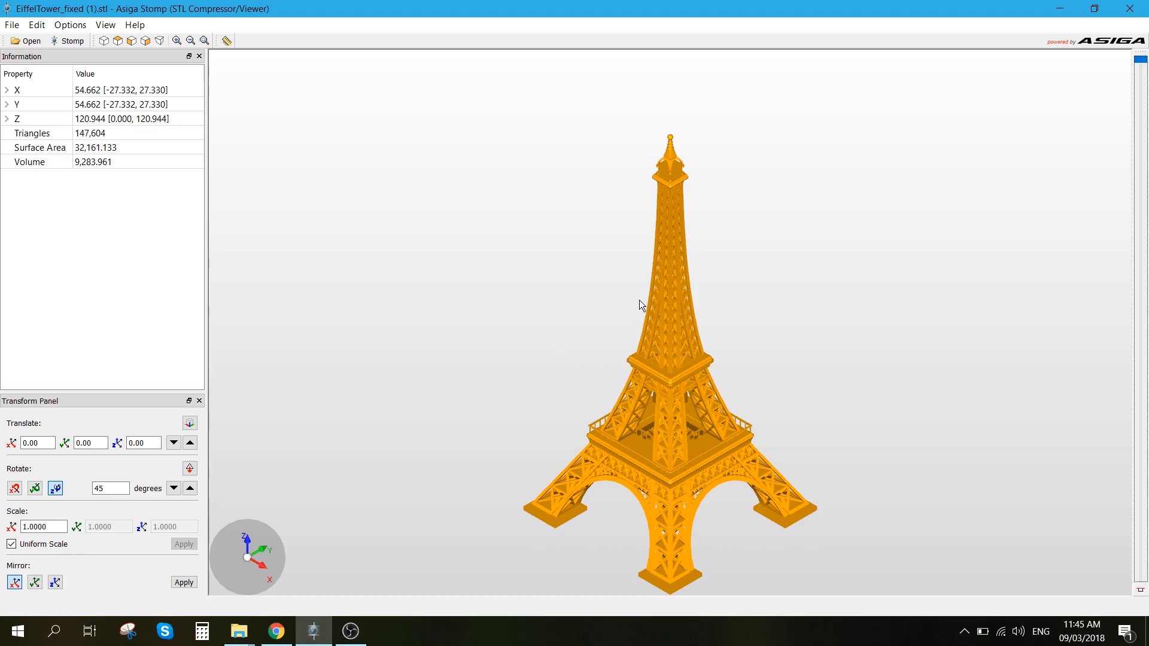
pyautogui.moveTo(711, 418)
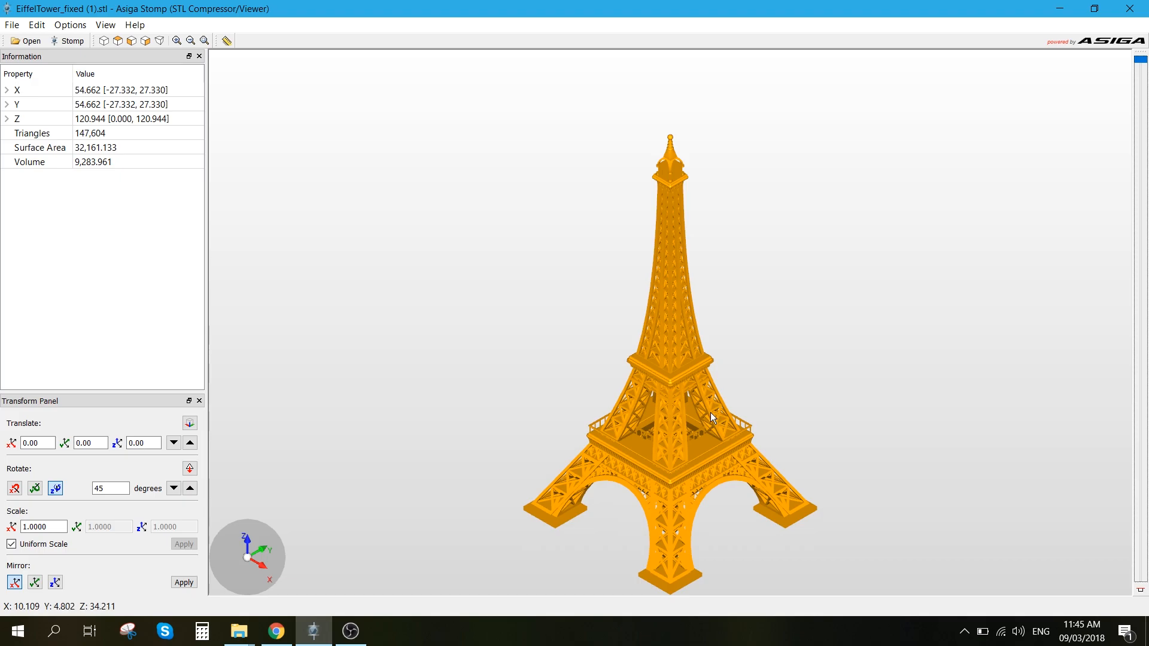
pyautogui.moveTo(725, 407)
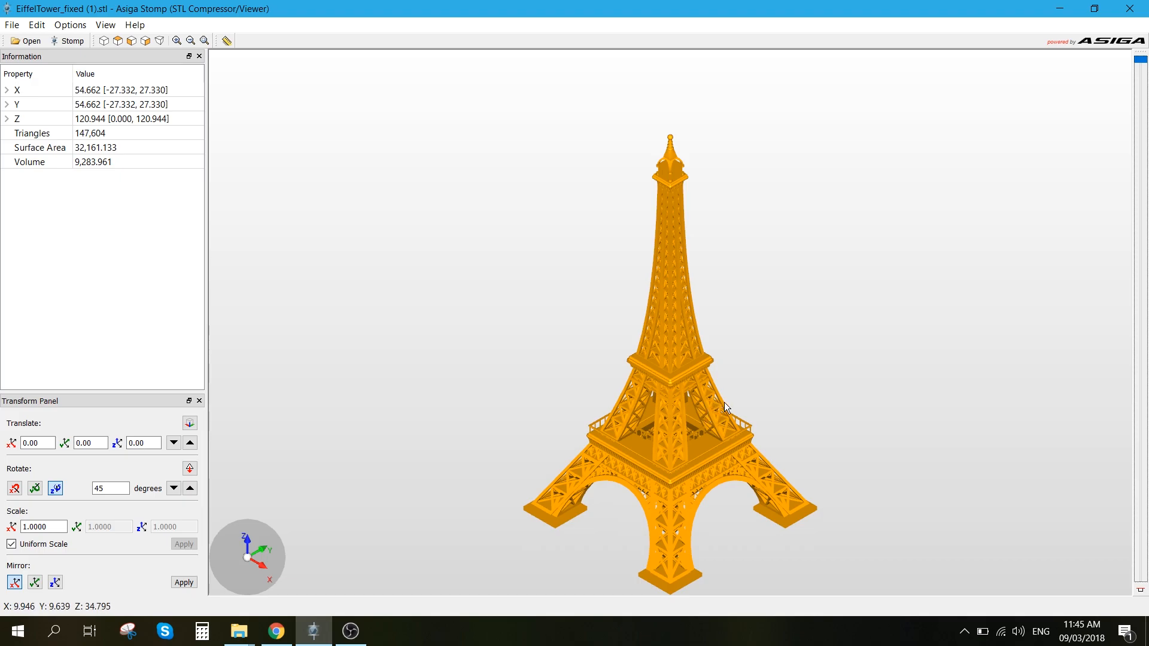
pyautogui.moveTo(796, 384)
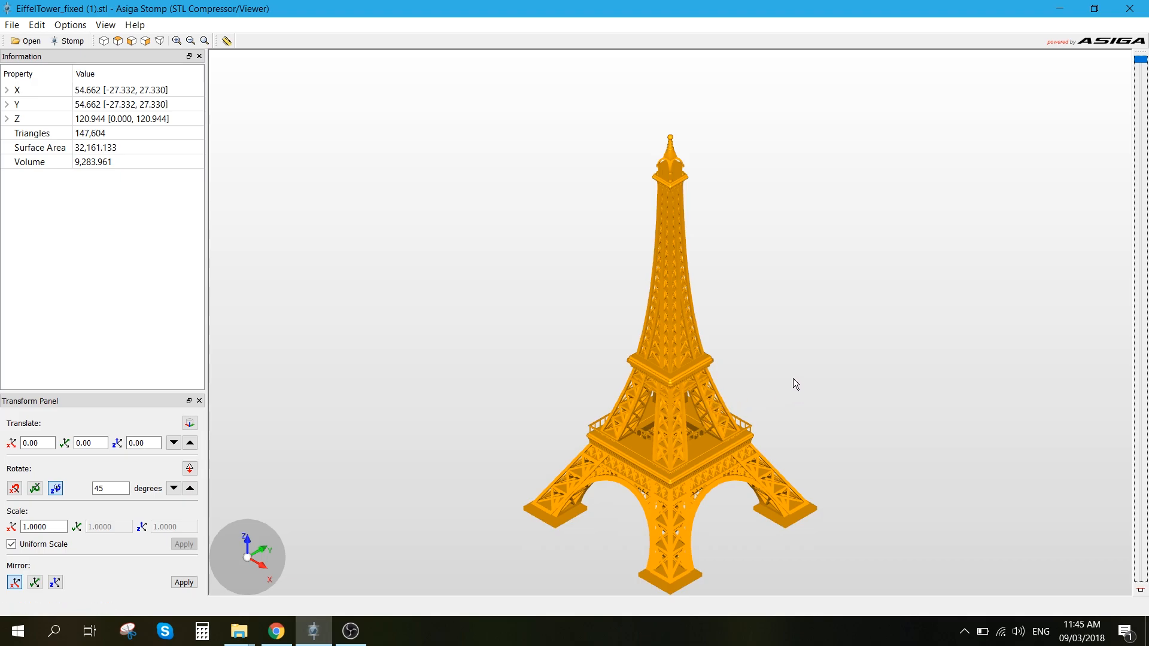
# - Uniformly scale the tower by 0.45, then 0.99 and 0.97 in the Transform Panel
pyautogui.click(42, 526)
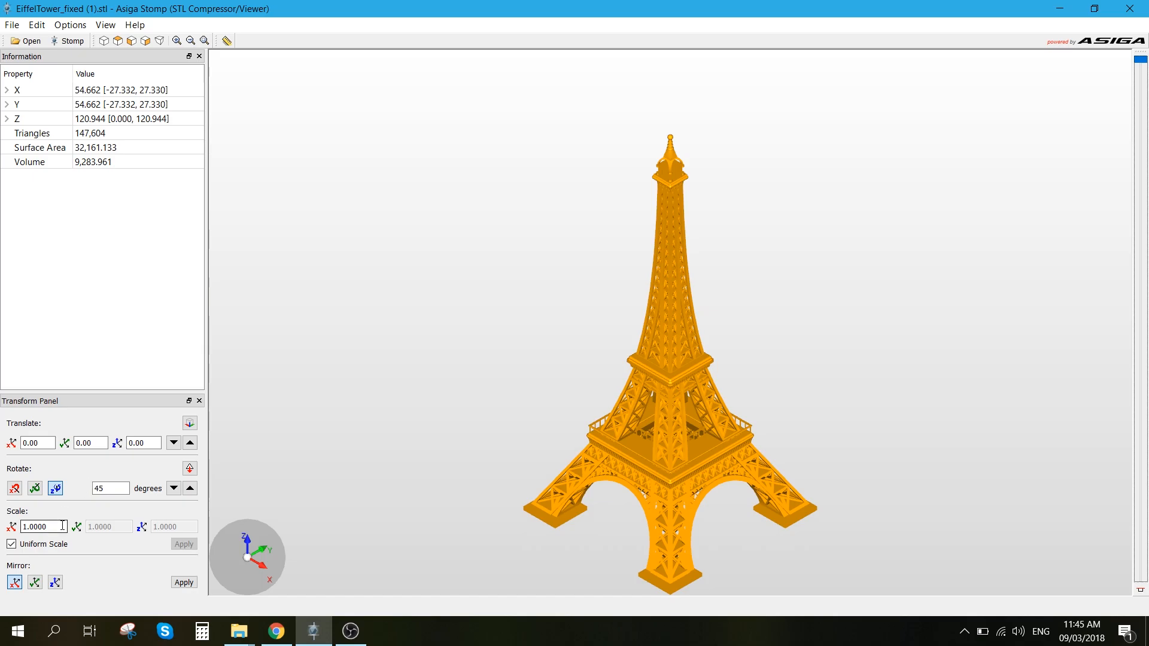
pyautogui.click(42, 526)
pyautogui.write('.45')
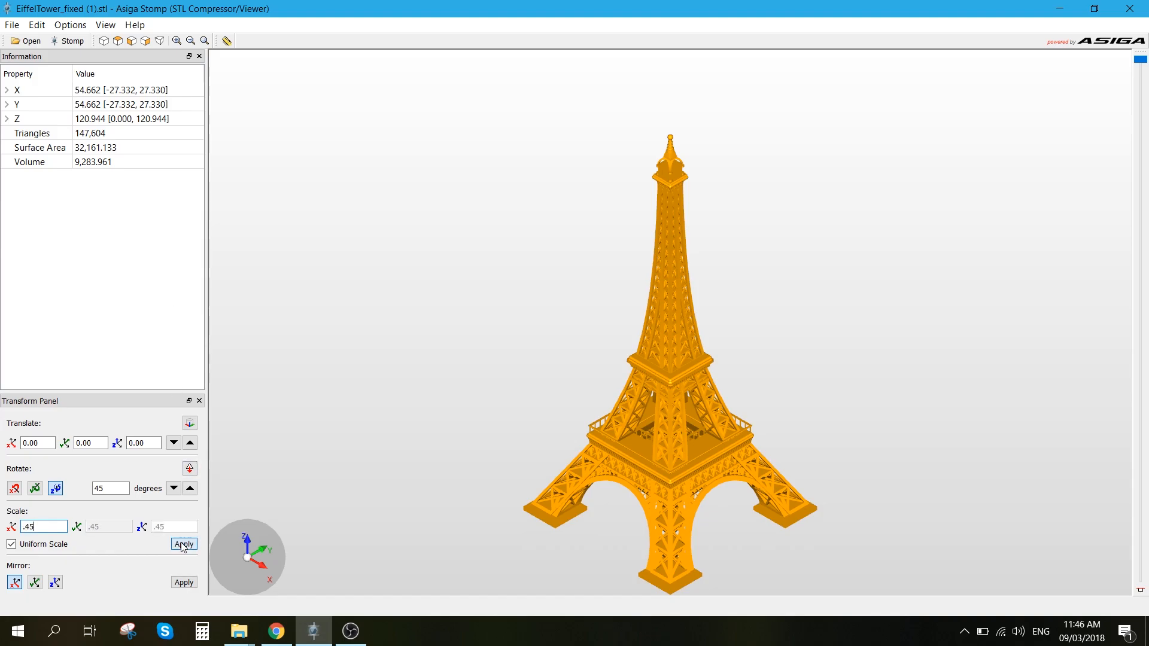
pyautogui.click(183, 545)
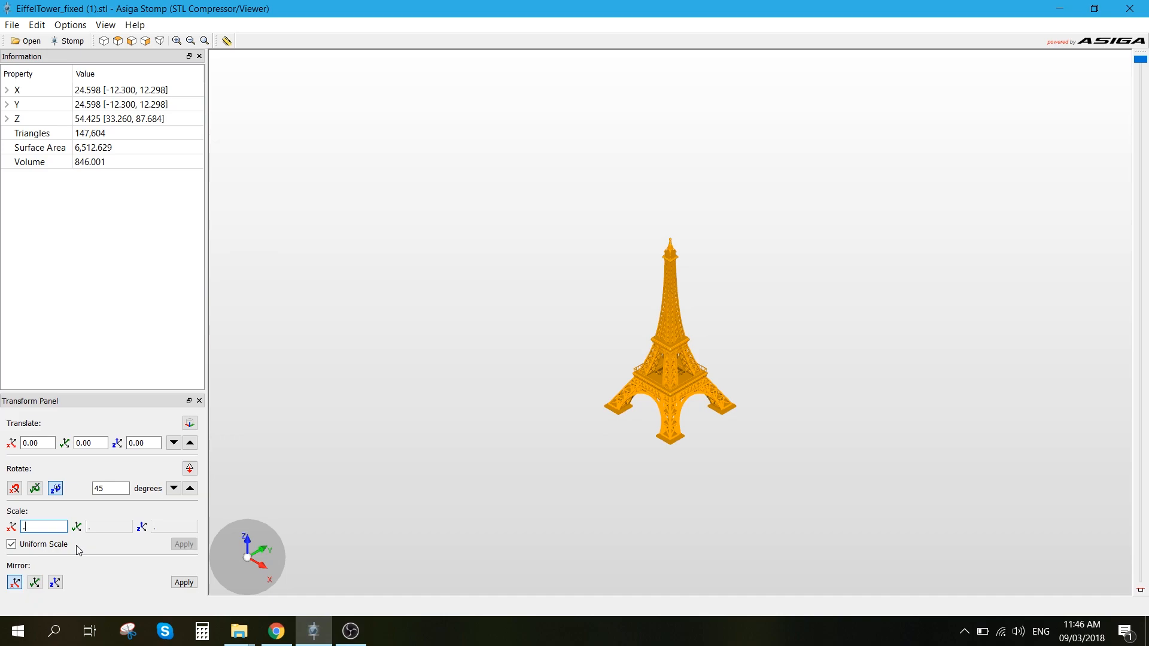
pyautogui.click(183, 544)
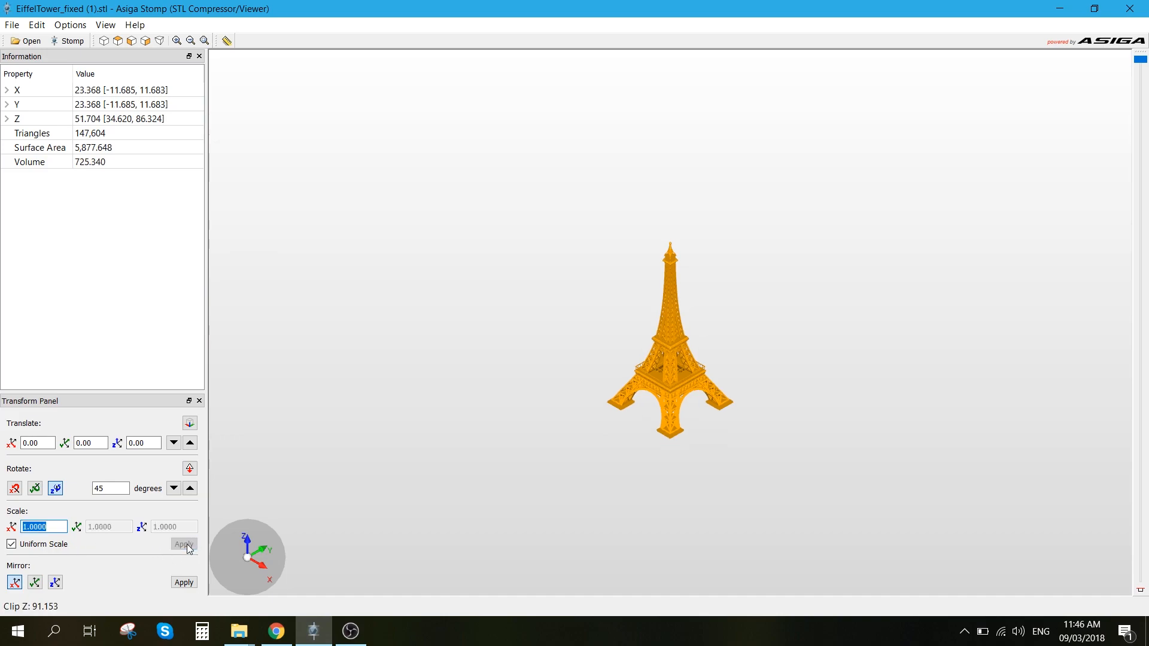
pyautogui.write('.99')
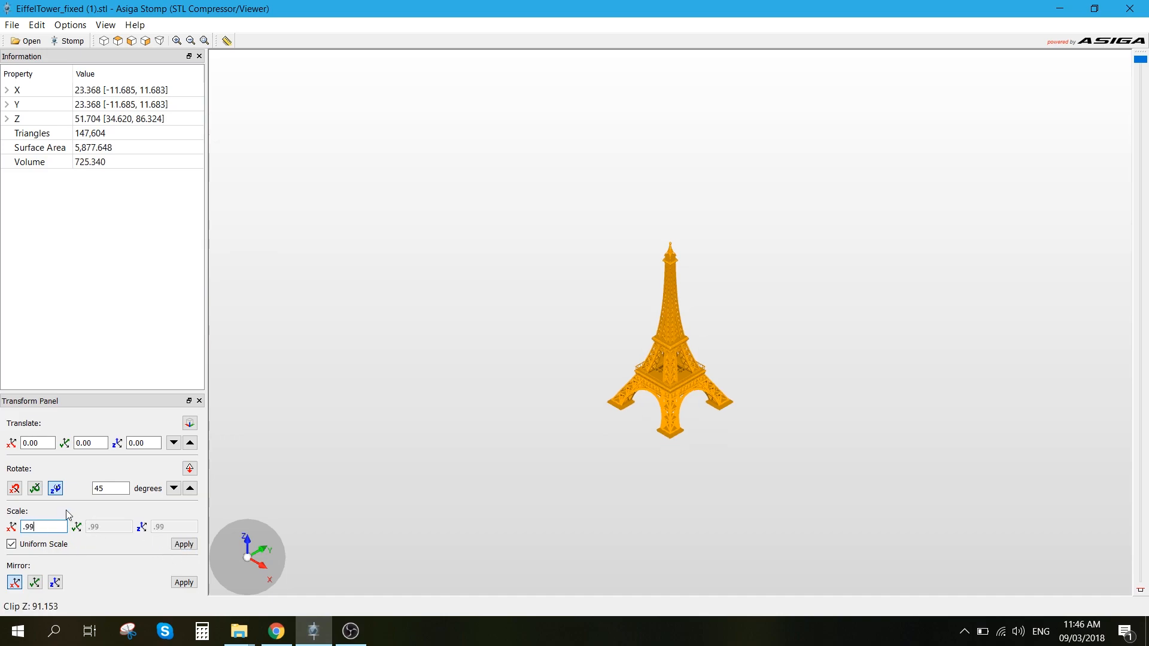
pyautogui.click(183, 543)
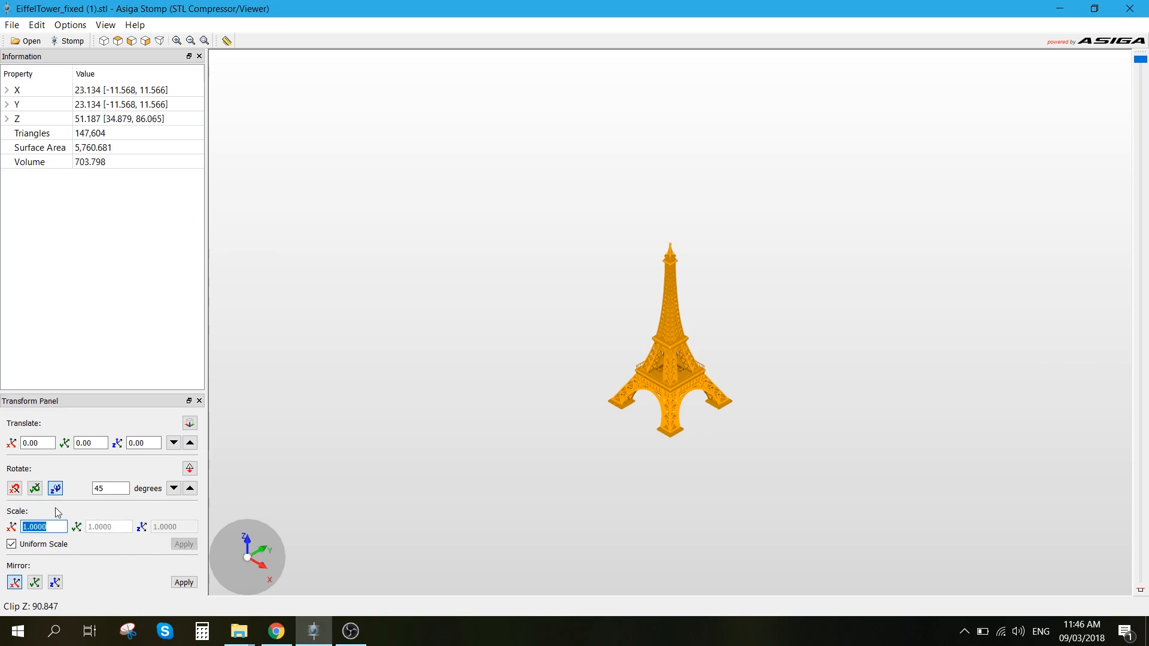
pyautogui.write('.97')
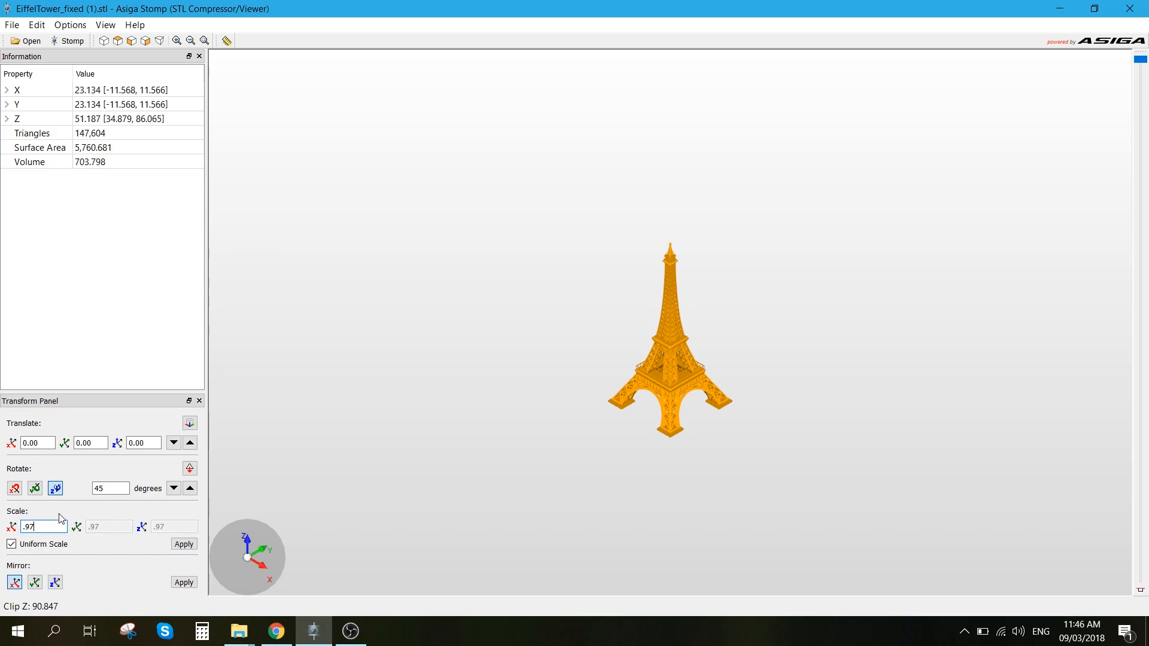
pyautogui.click(183, 545)
pyautogui.write('1.2')
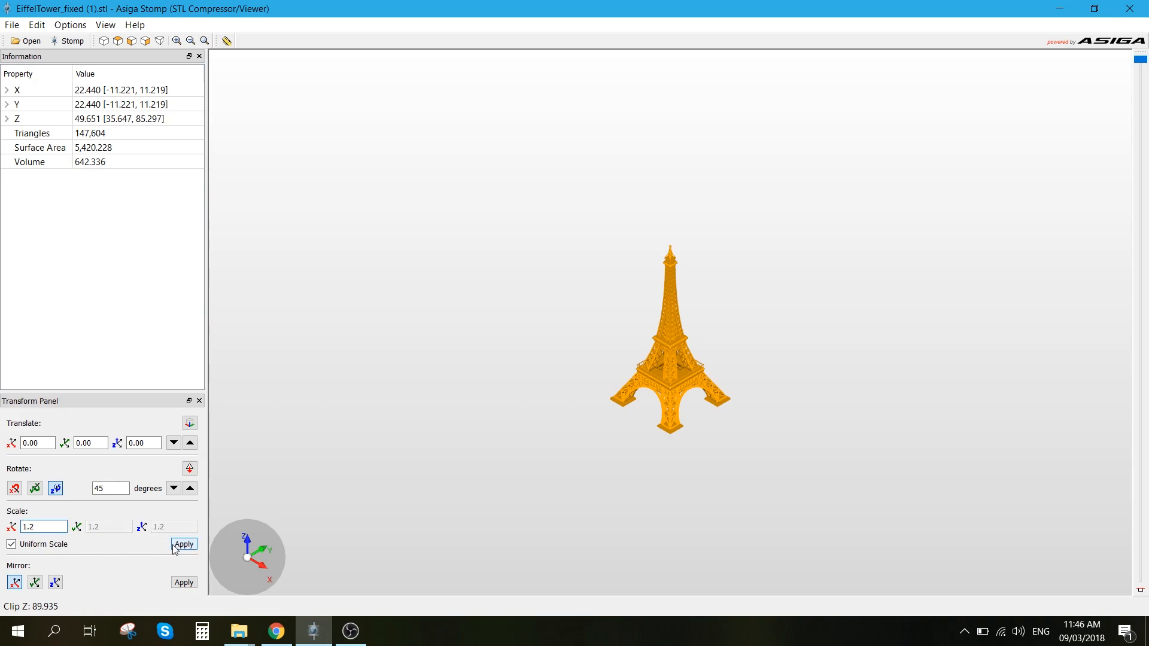
# - Refine the uniform scale with factors 1.2, 0.95, 0.9, 0.98 and 0.99 until about 50.6 mm tall
pyautogui.click(183, 544)
pyautogui.write('.95')
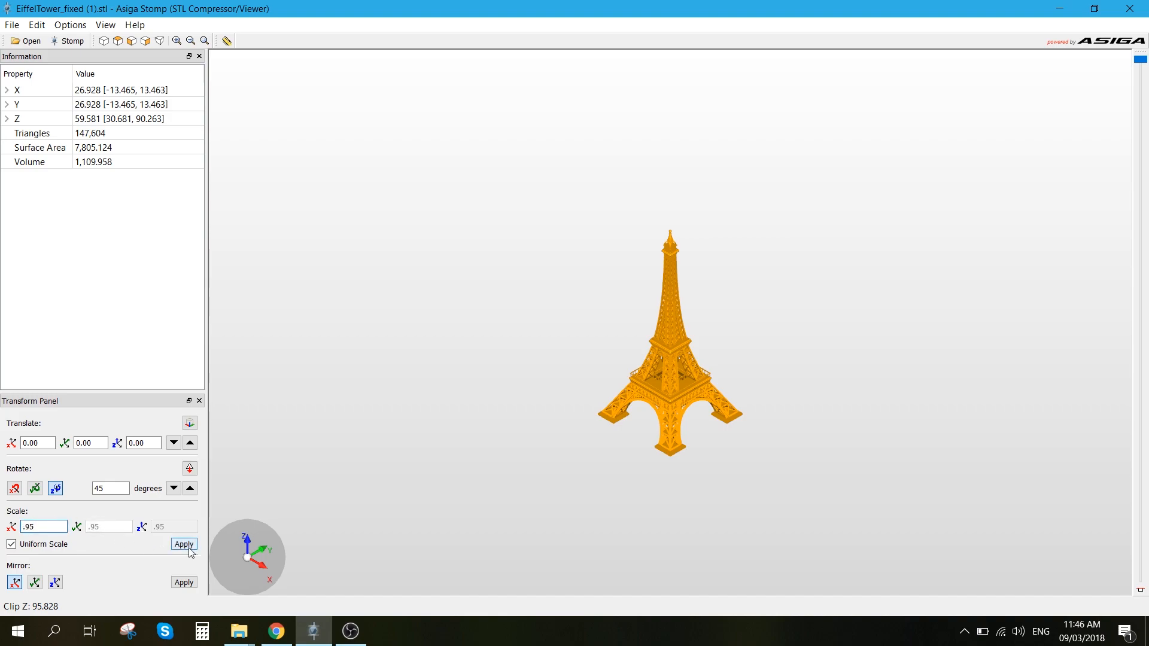
pyautogui.click(183, 544)
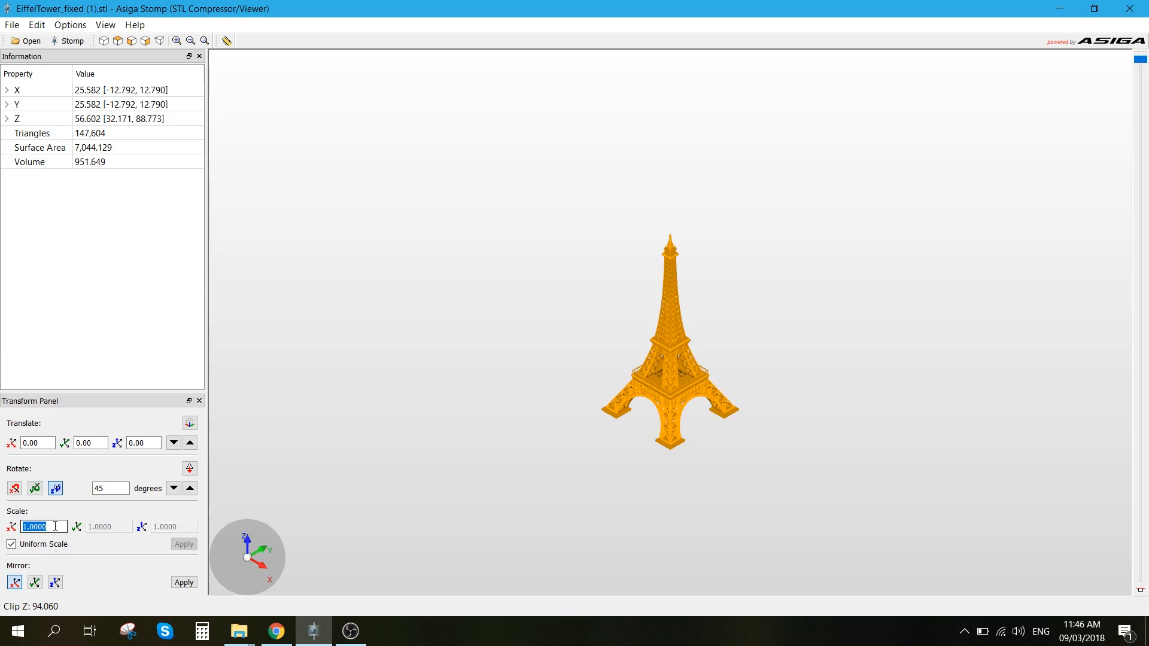
pyautogui.write('.95')
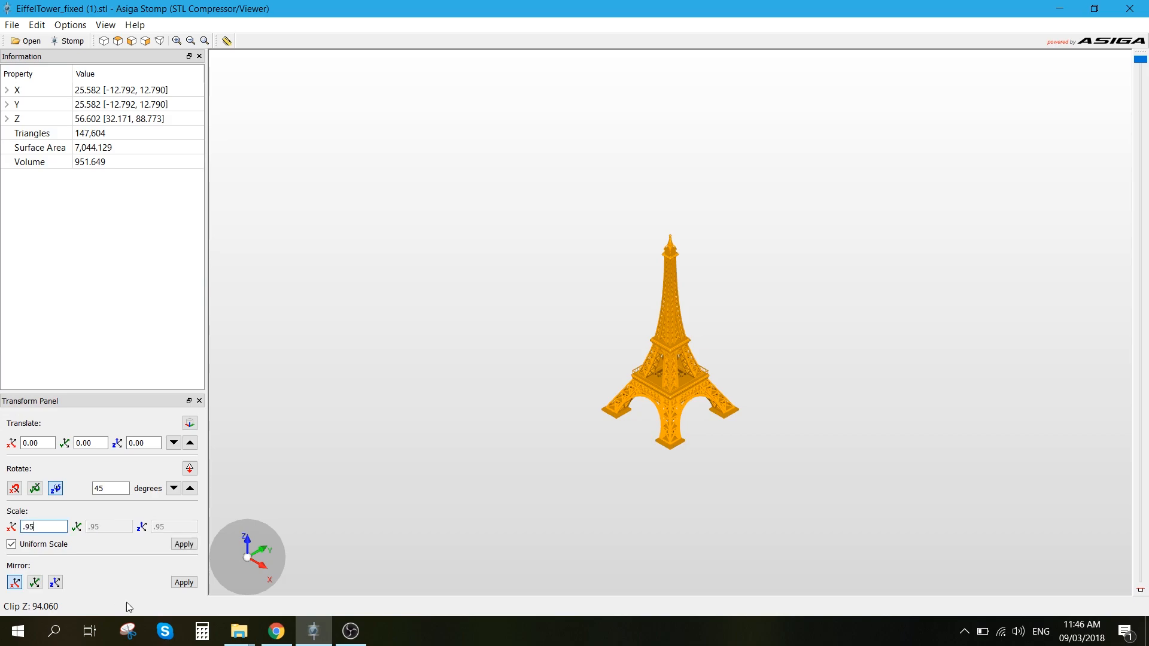
pyautogui.click(183, 544)
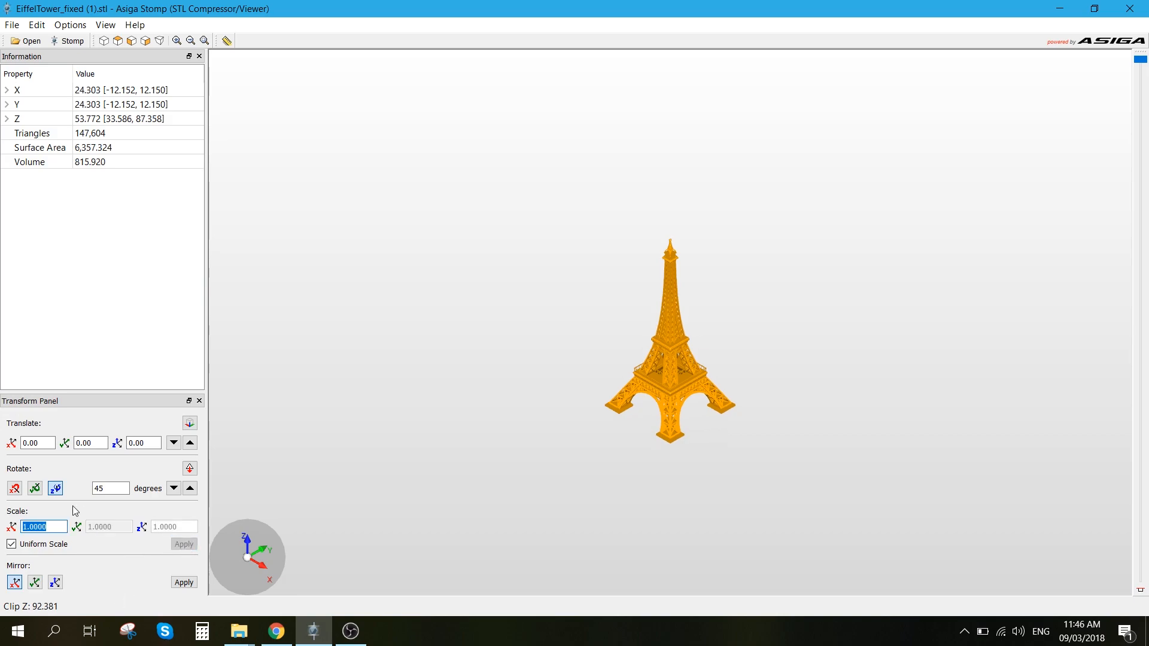
pyautogui.write('.9')
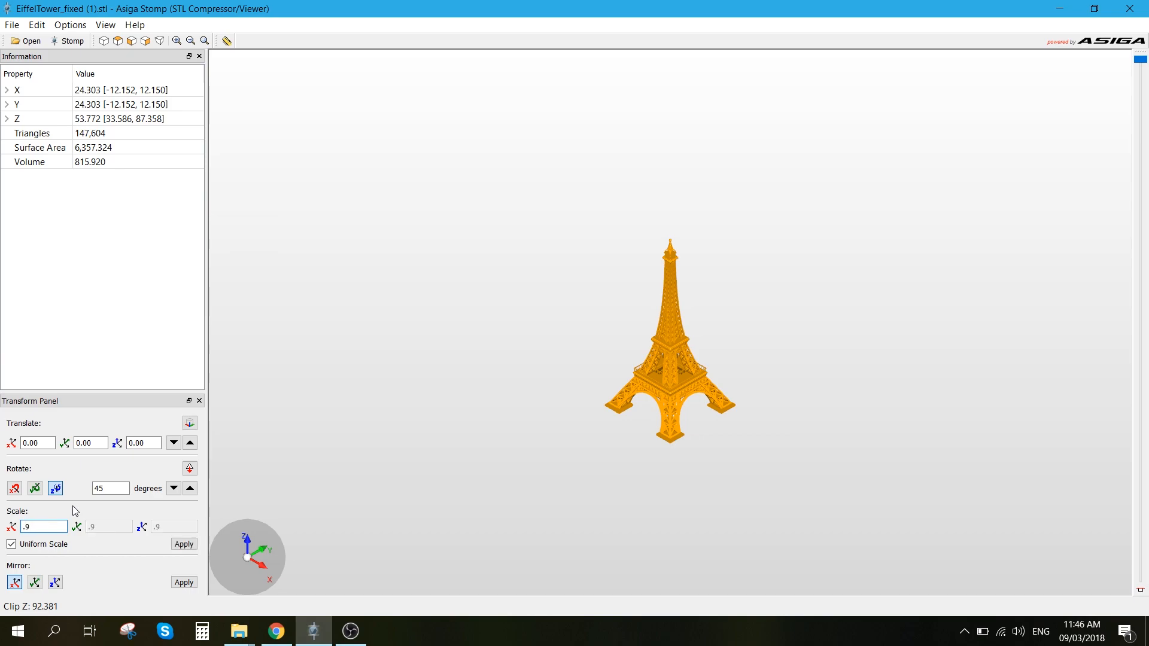
pyautogui.click(183, 544)
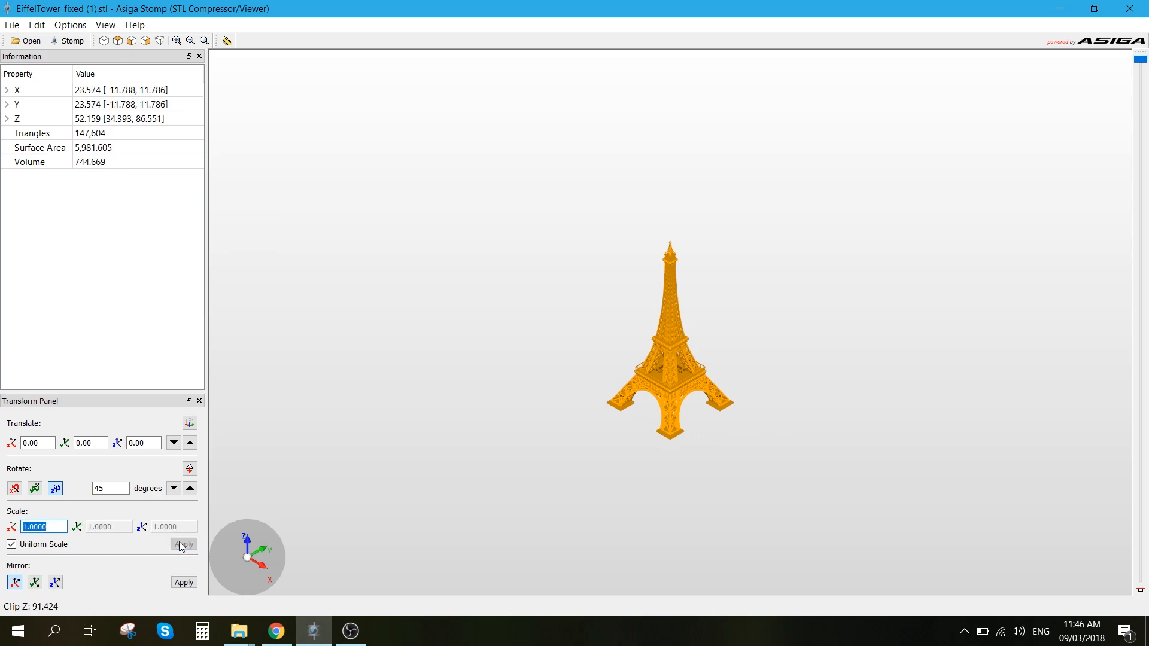
pyautogui.write('.98')
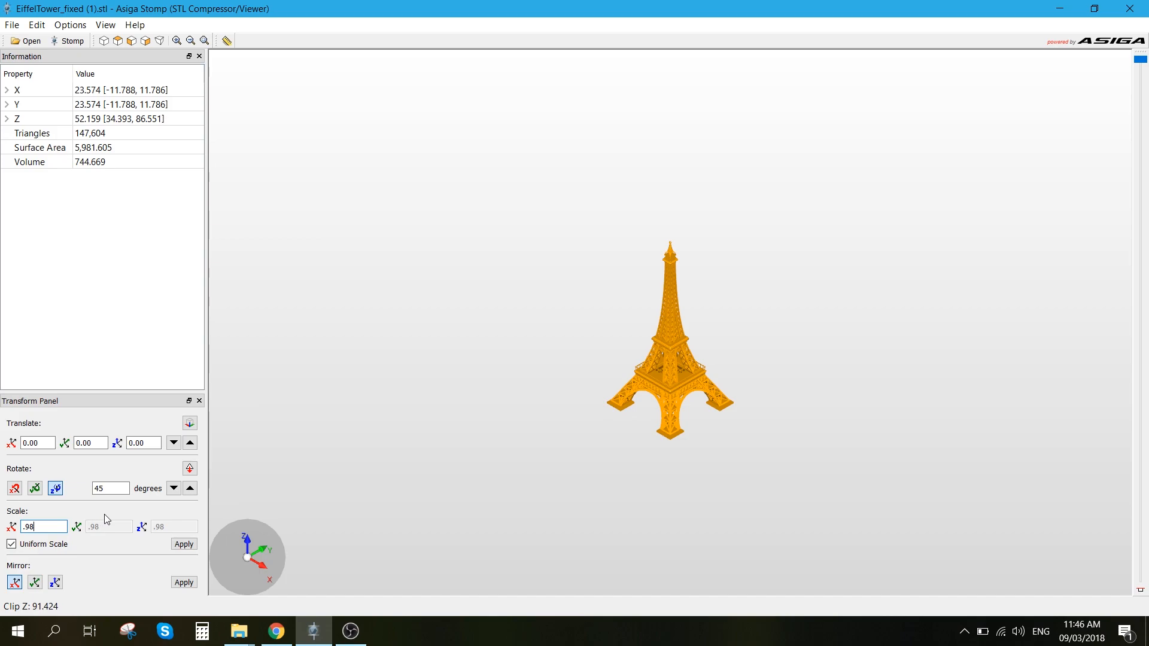
pyautogui.click(183, 544)
pyautogui.write('.99')
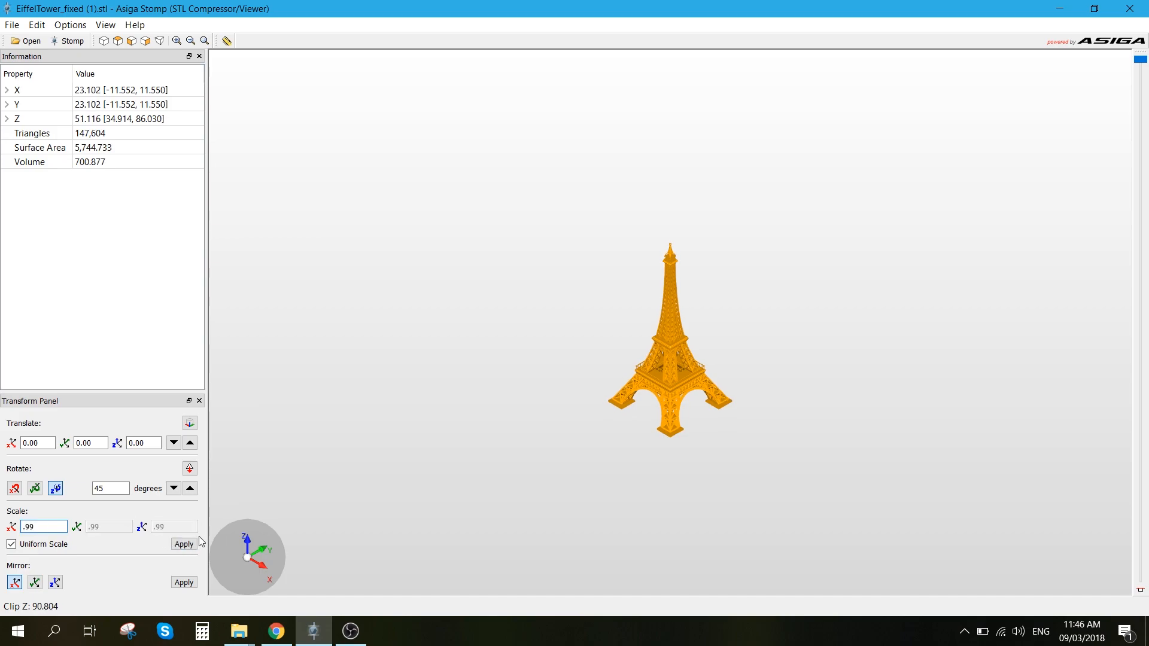
pyautogui.click(183, 544)
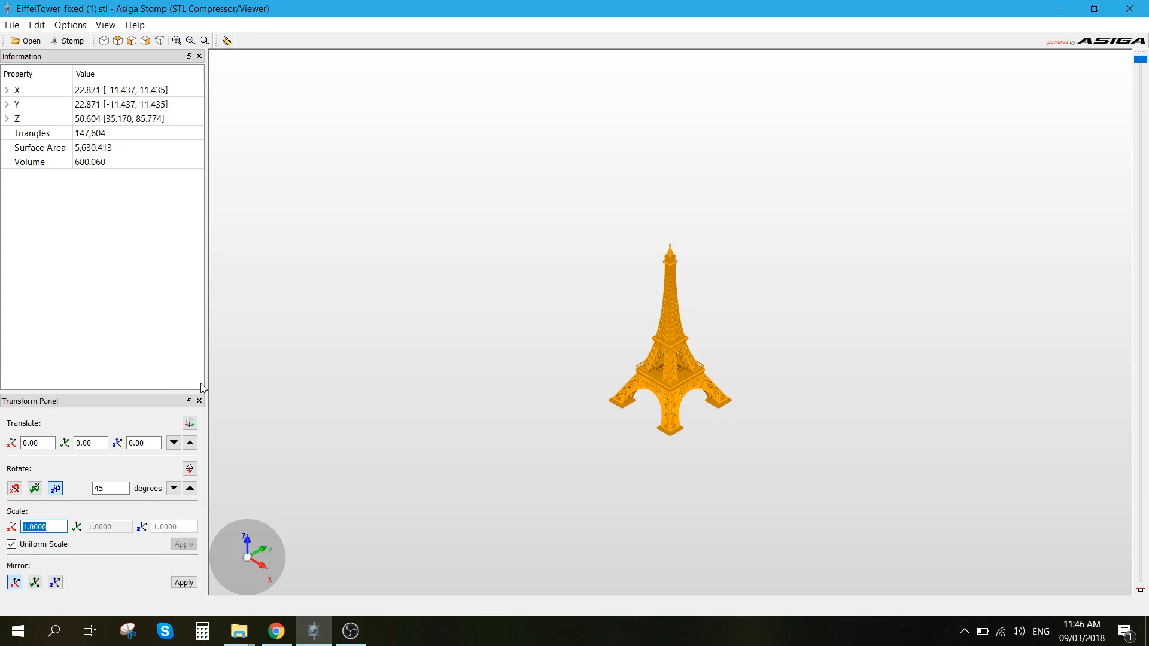
pyautogui.moveTo(79, 128)
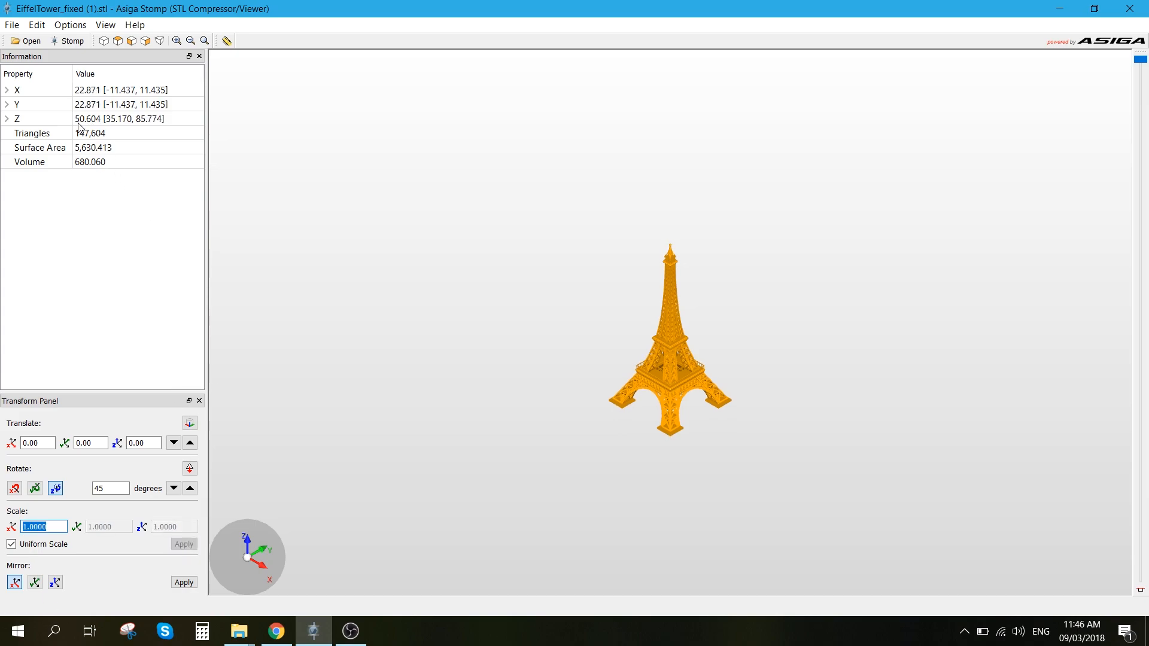
pyautogui.moveTo(662, 287)
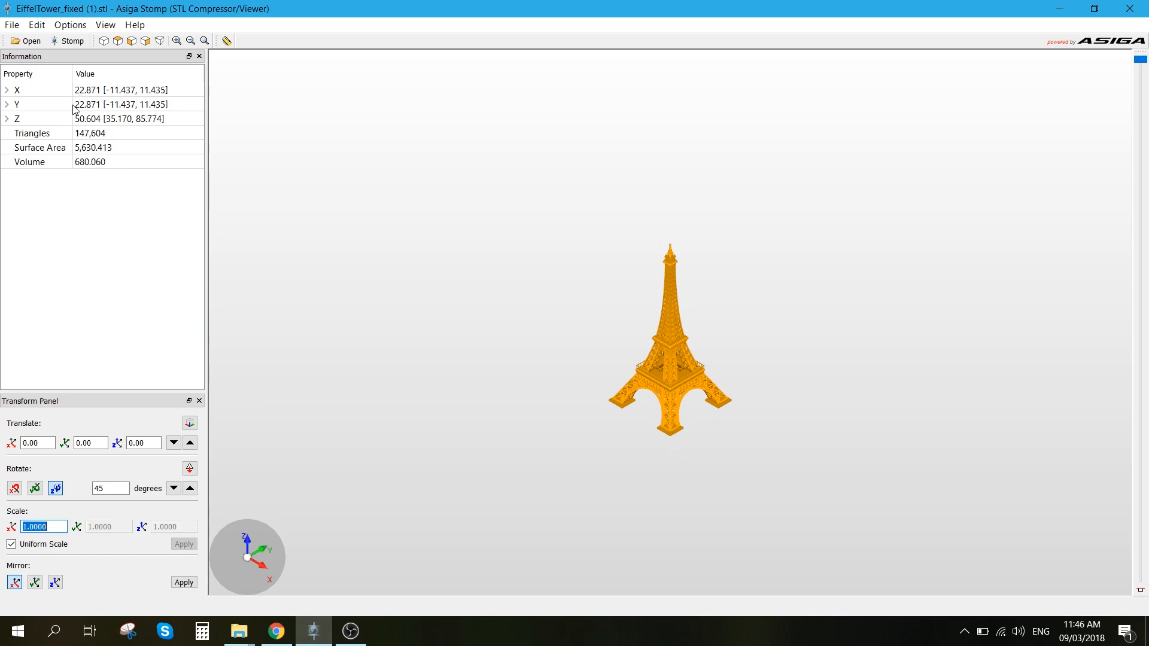
pyautogui.moveTo(711, 369)
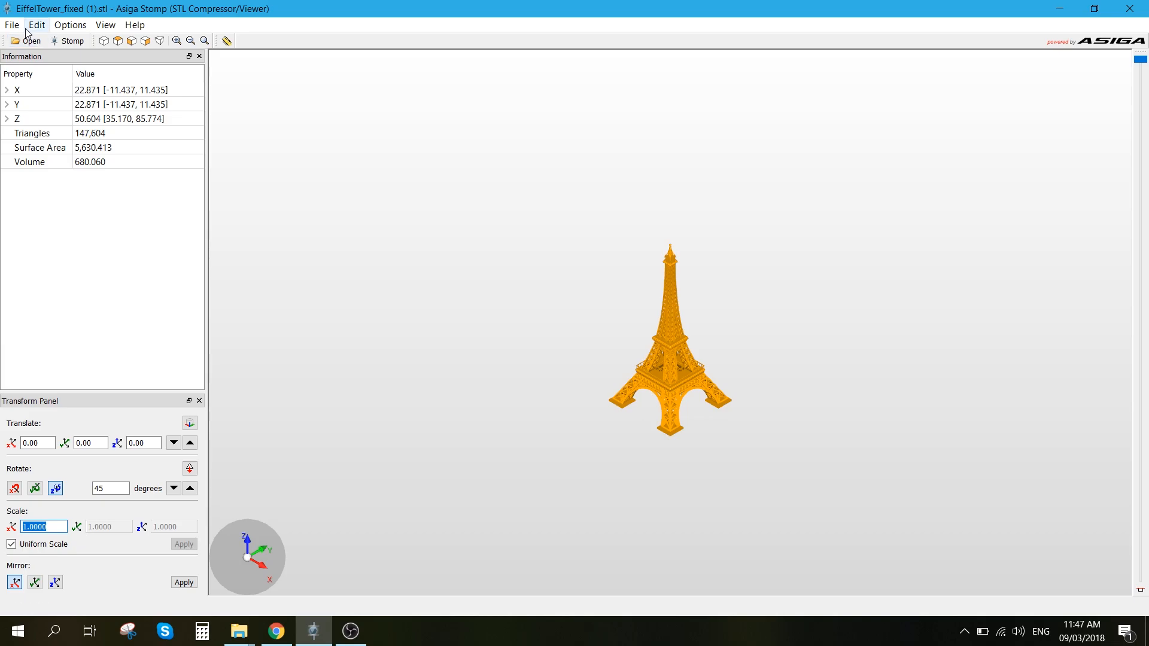
# - Export slices from the File menu, saving as 'EiffelTower 50mm' in Downloads > Eiffel
pyautogui.click(12, 24)
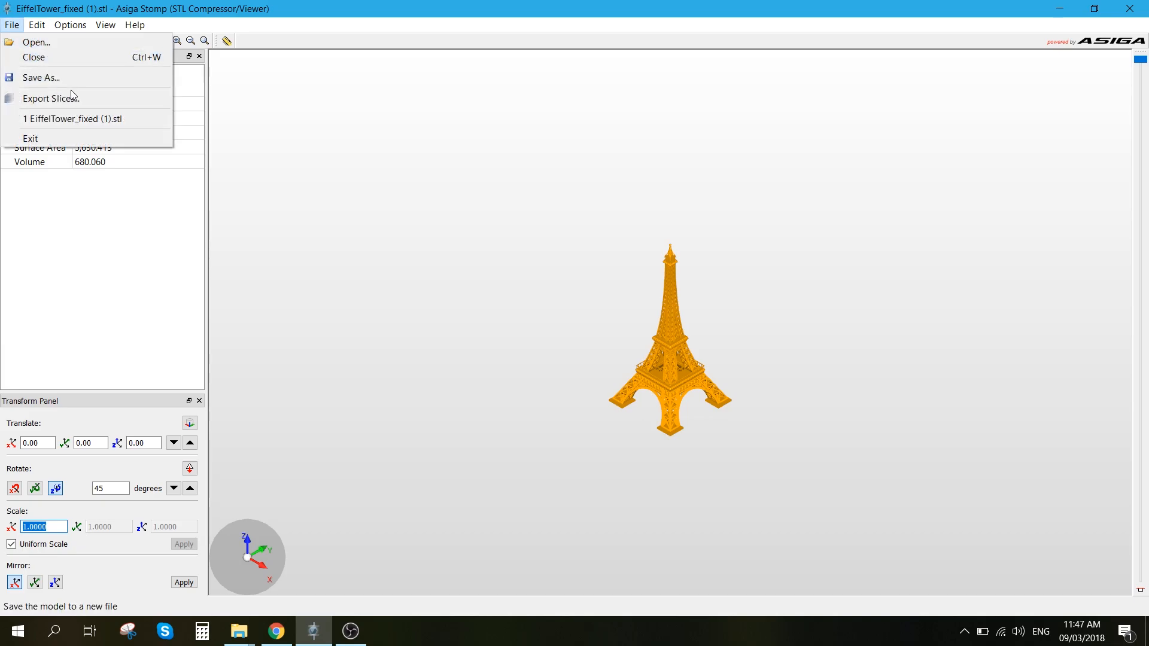
pyautogui.click(858, 469)
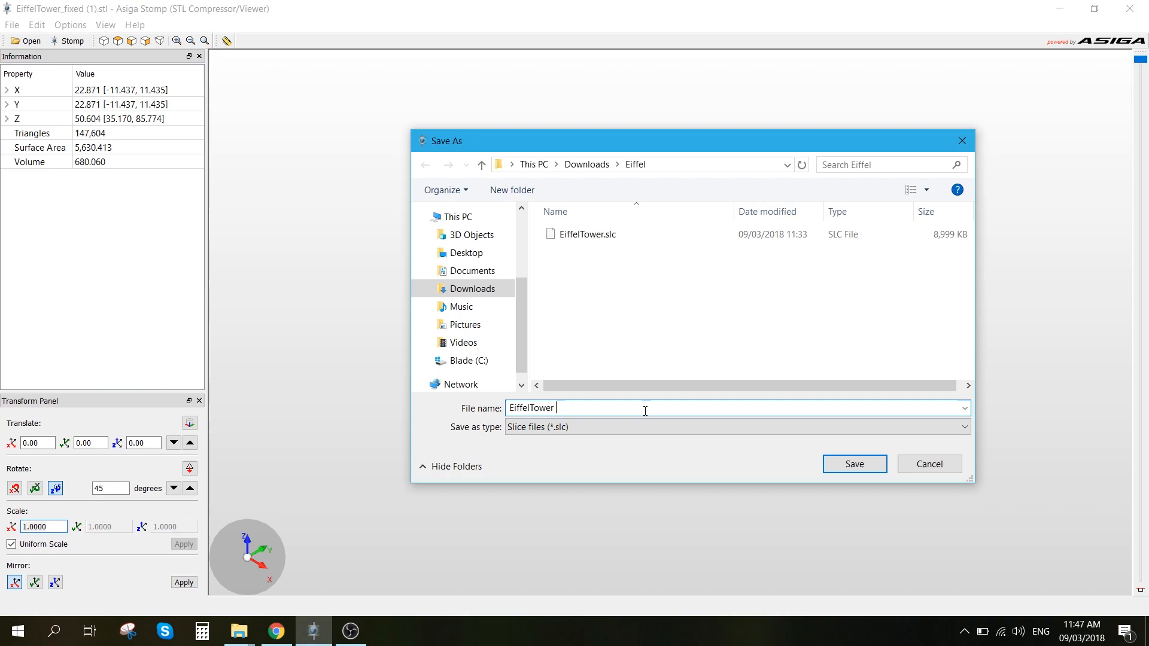
pyautogui.write('50')
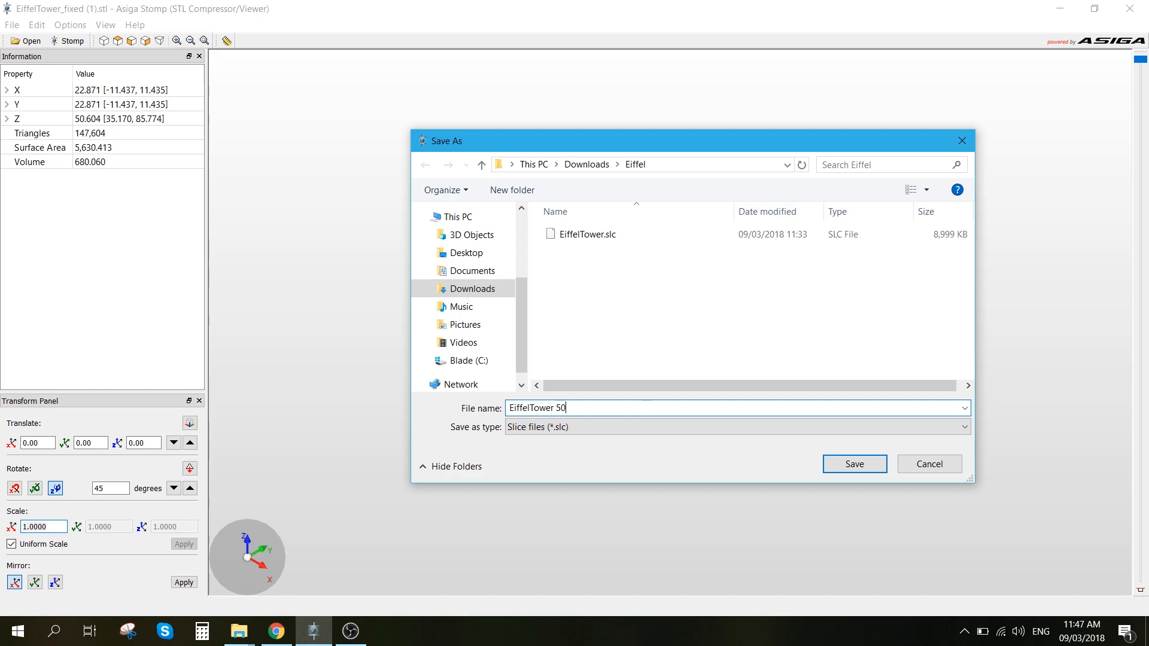
pyautogui.write('mm')
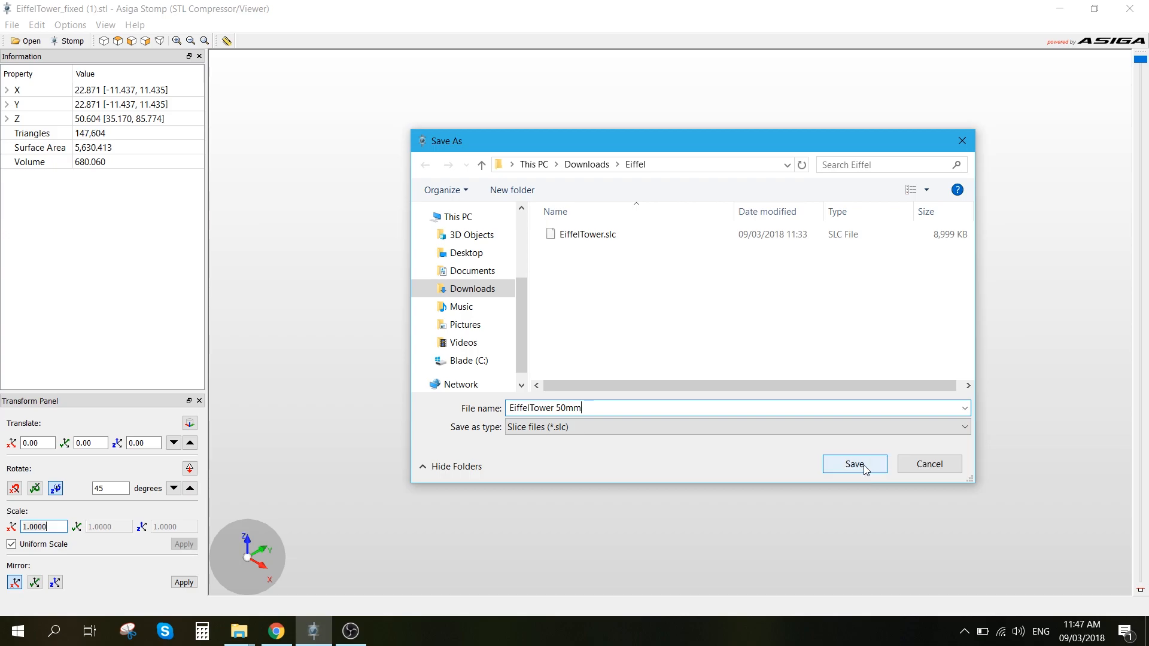
pyautogui.click(854, 464)
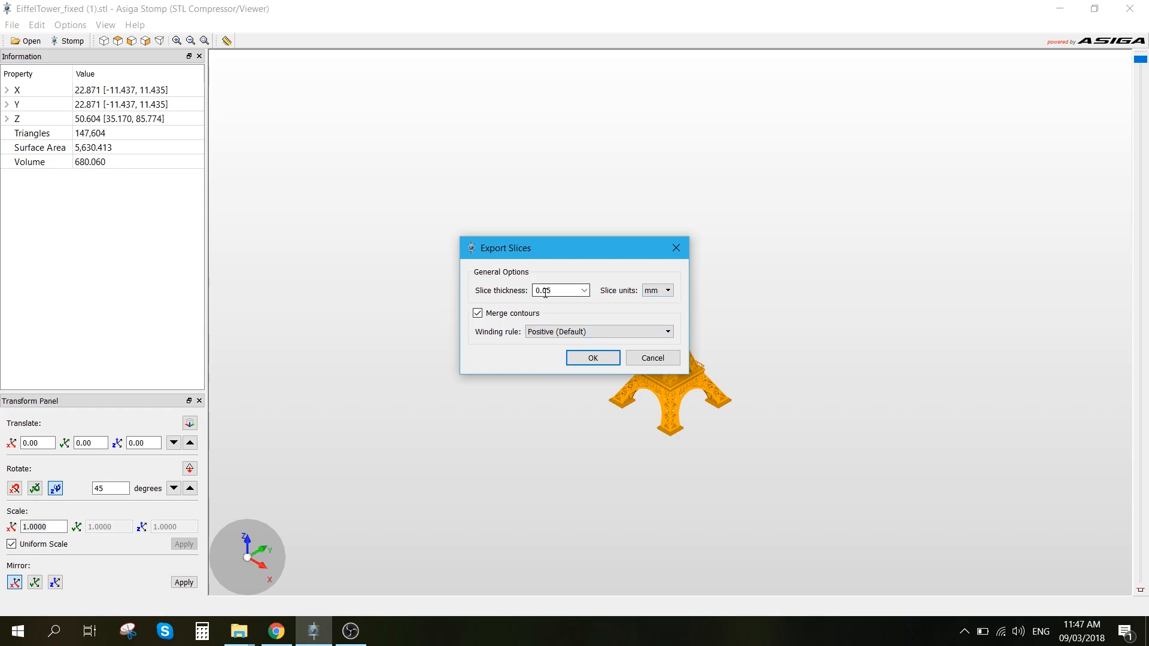
# - Set slice thickness to 0.05 mm and confirm the slice export
pyautogui.click(584, 290)
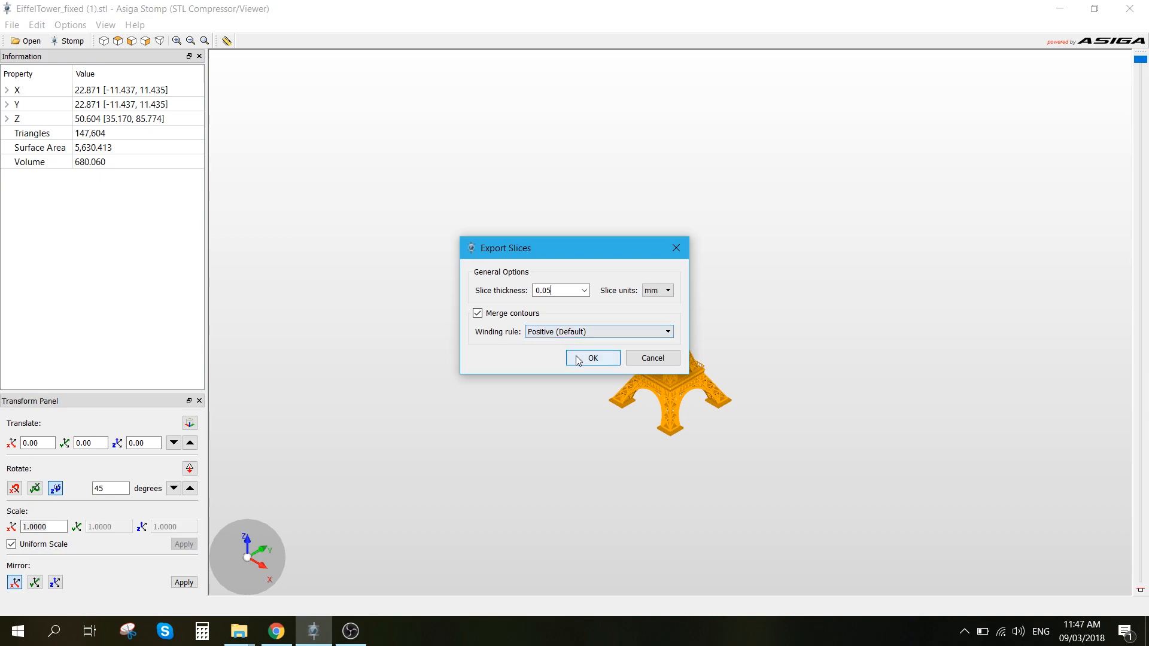
pyautogui.click(591, 358)
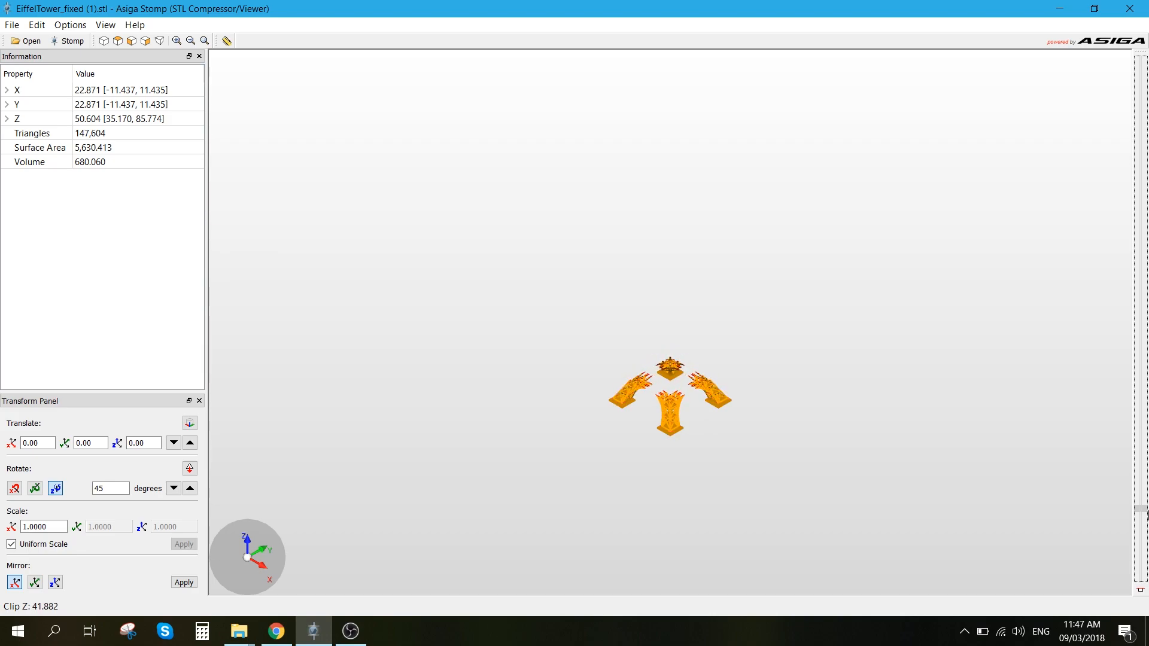
pyautogui.moveTo(722, 457)
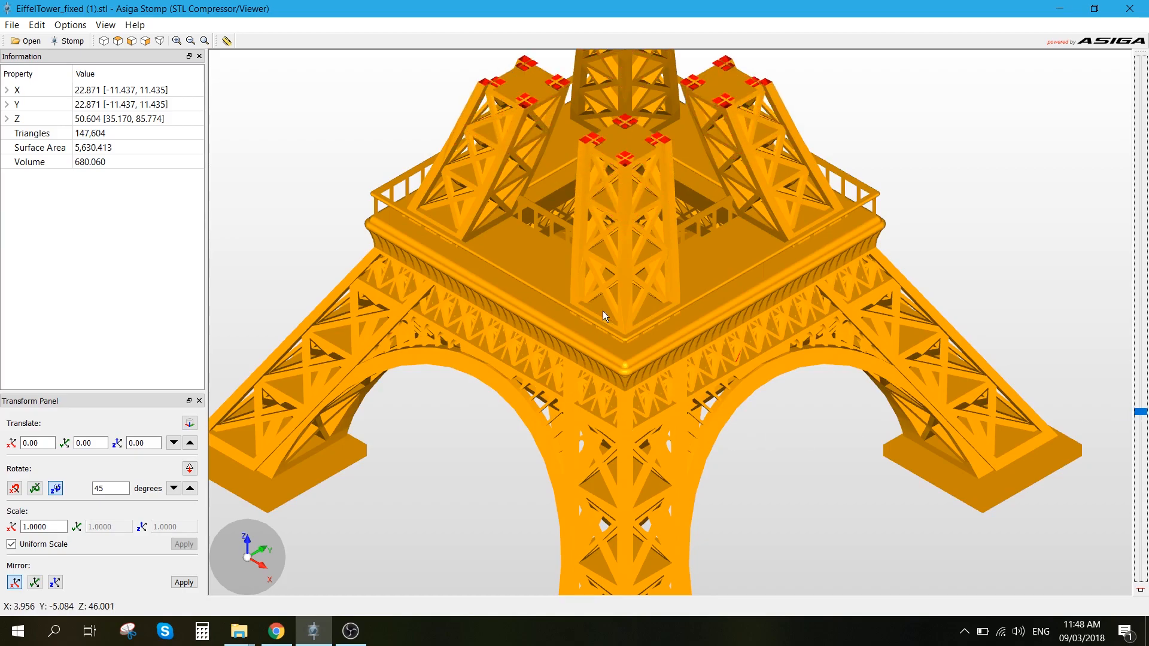
pyautogui.scroll(-3)
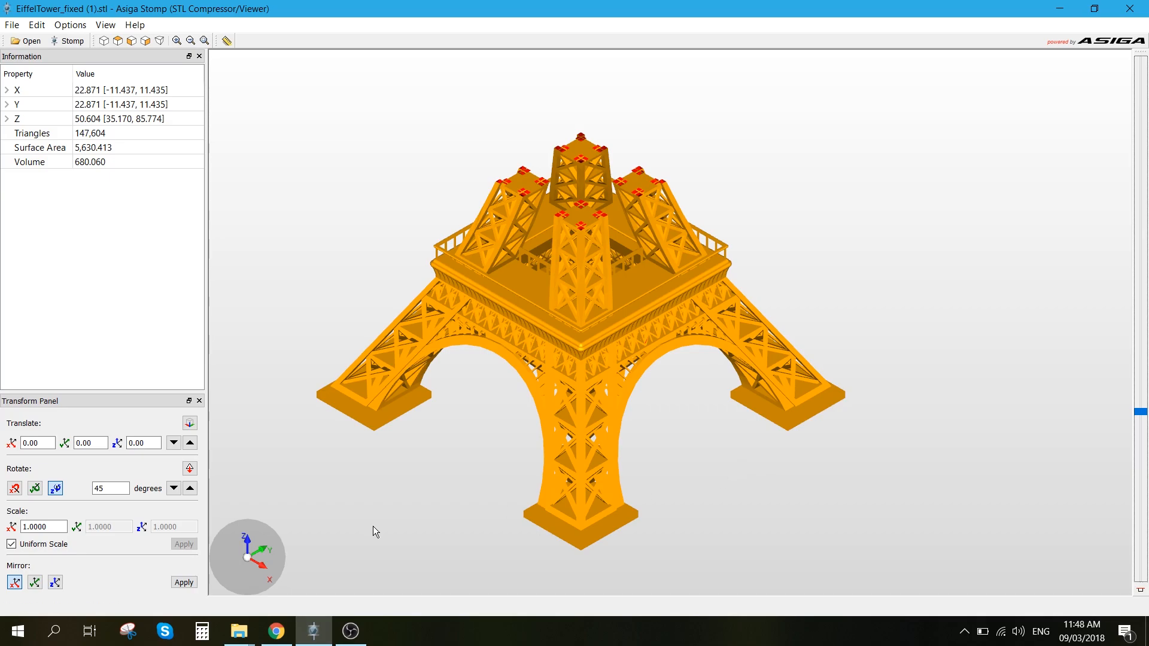
pyautogui.moveTo(378, 529)
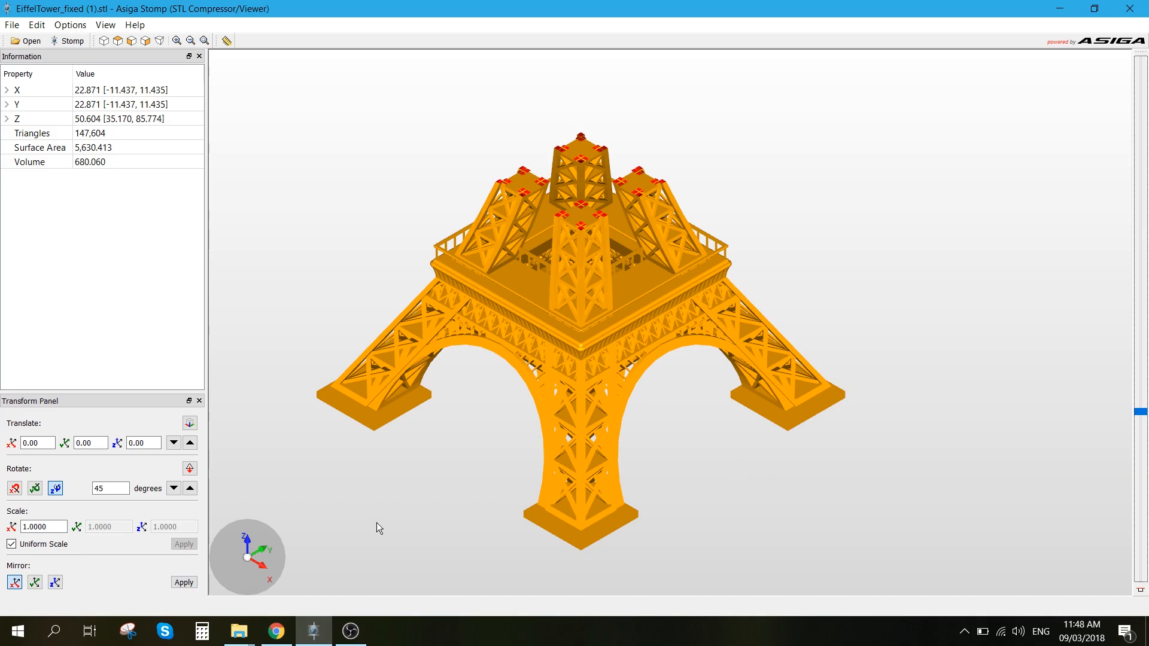